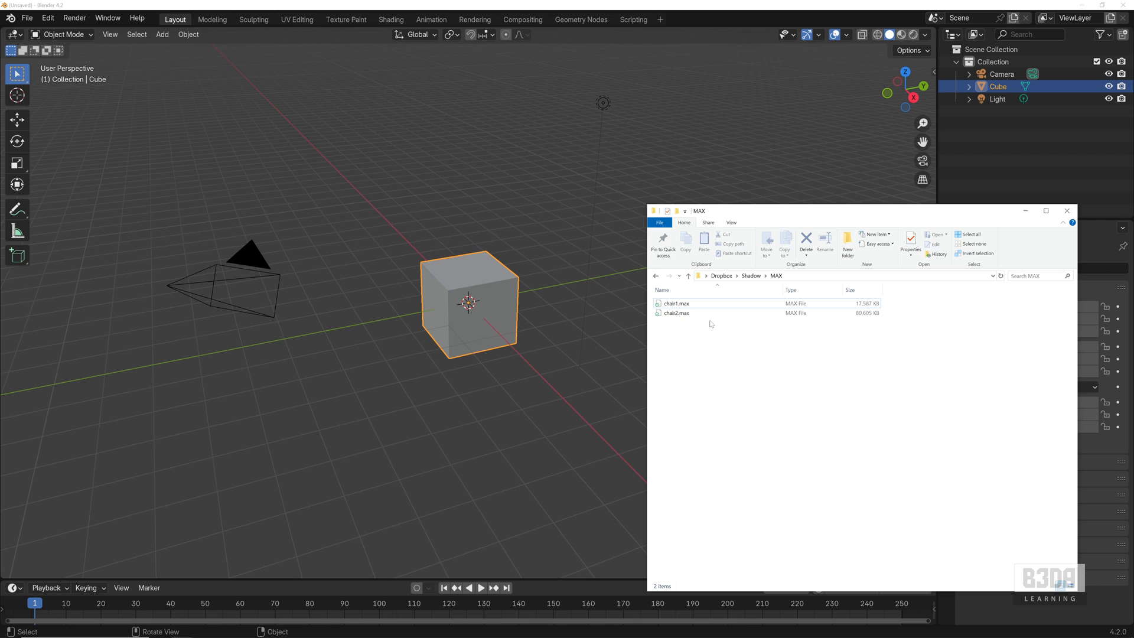
{"action": "mouse_move", "coordinate": [750, 337]}
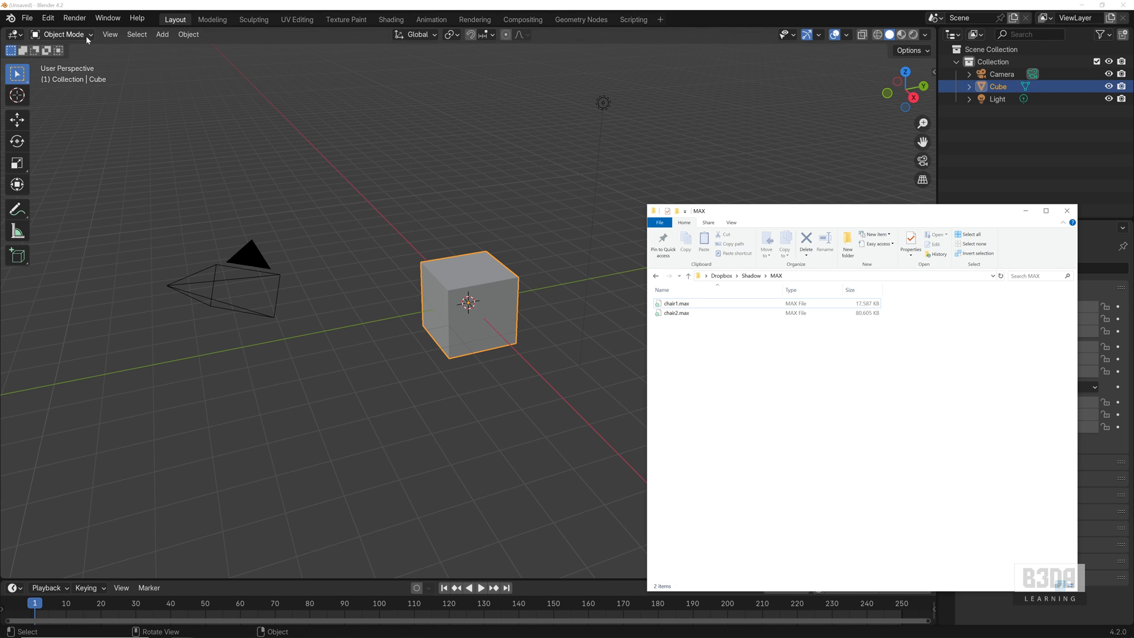
Install the Import Autodesk MAX (.max) extension from Get Extensions after searching 'max'.
{"action": "left_click", "coordinate": [1065, 211]}
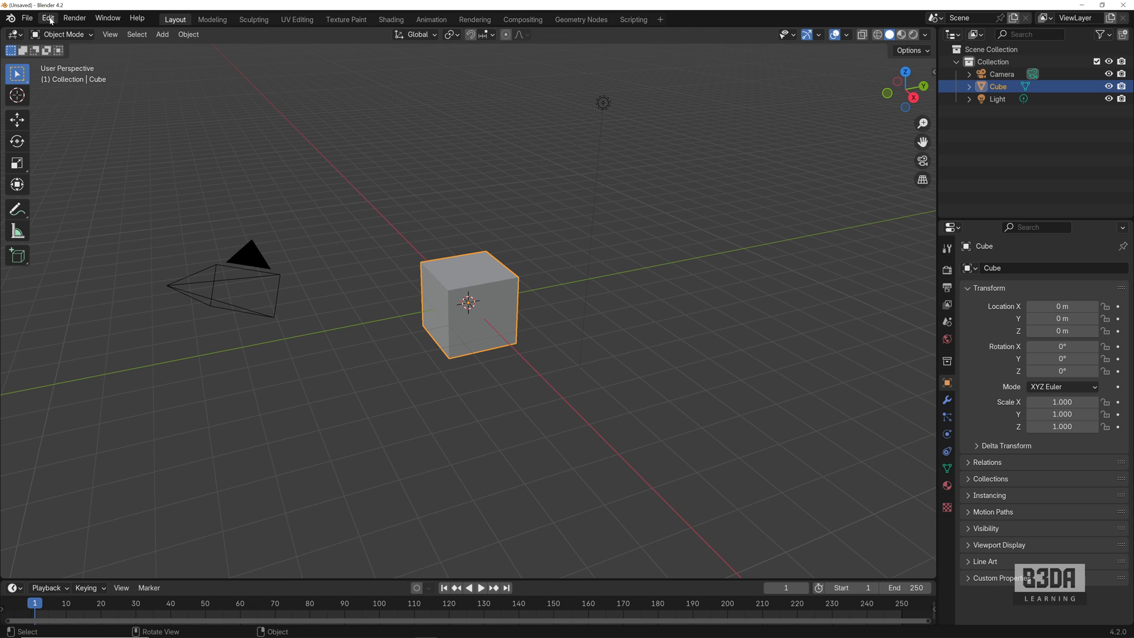
{"action": "left_click", "coordinate": [47, 18]}
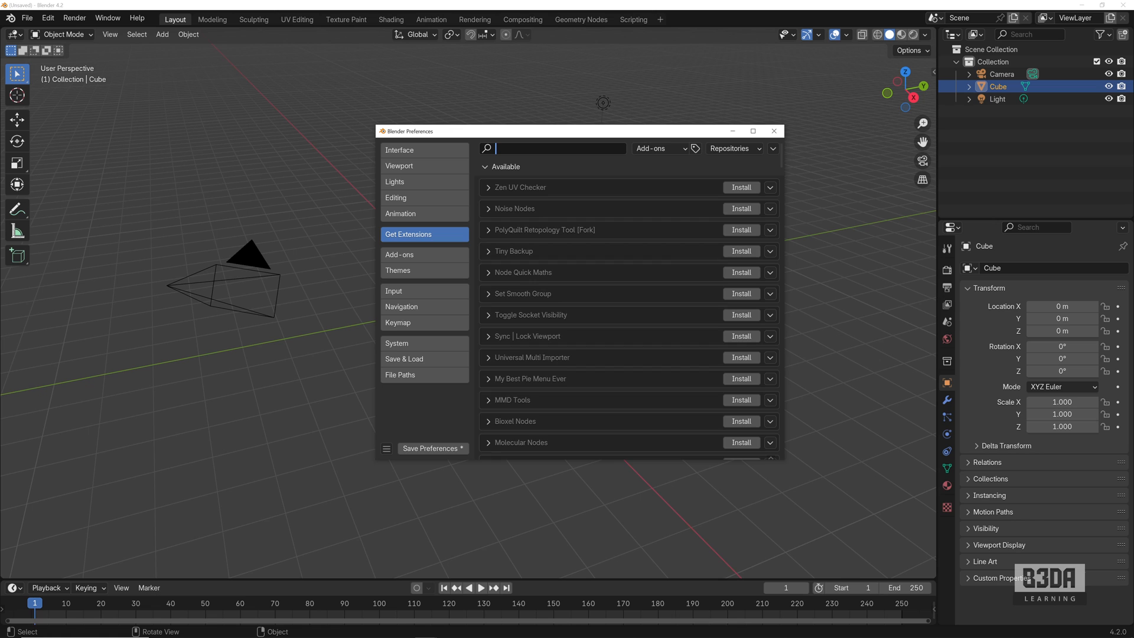
{"action": "type", "text": "max"}
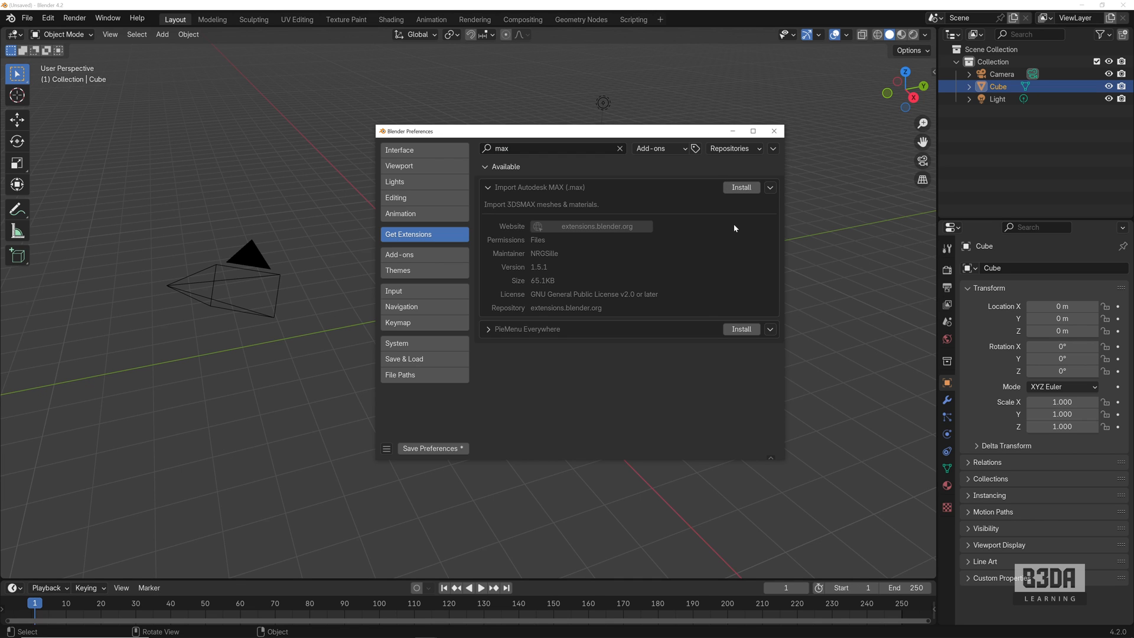
{"action": "left_click", "coordinate": [739, 187]}
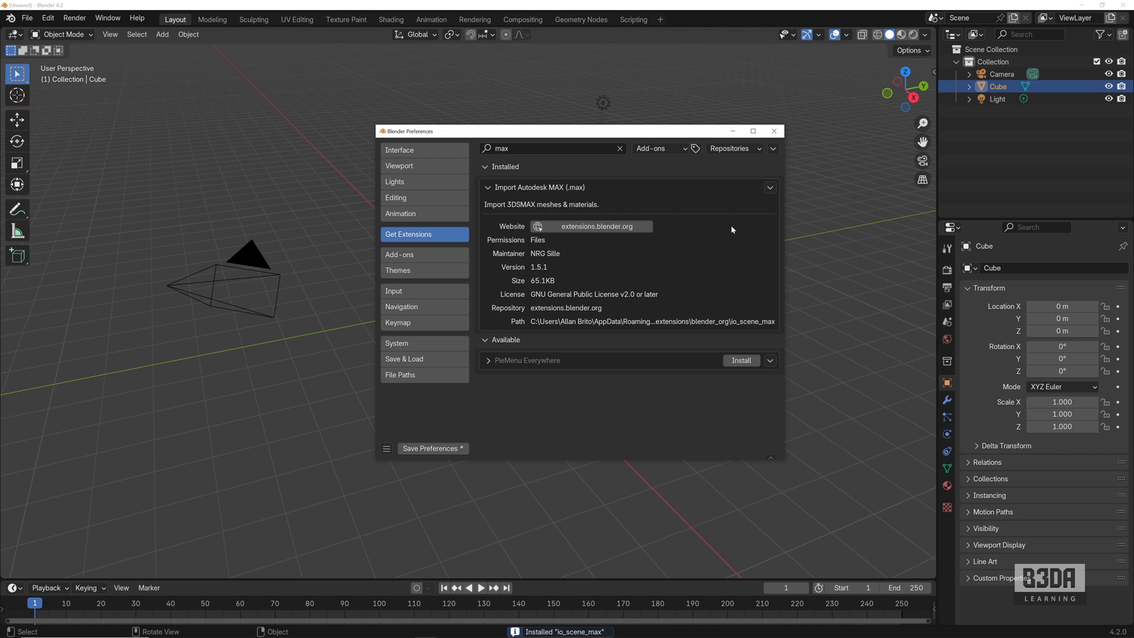
{"action": "mouse_move", "coordinate": [532, 202]}
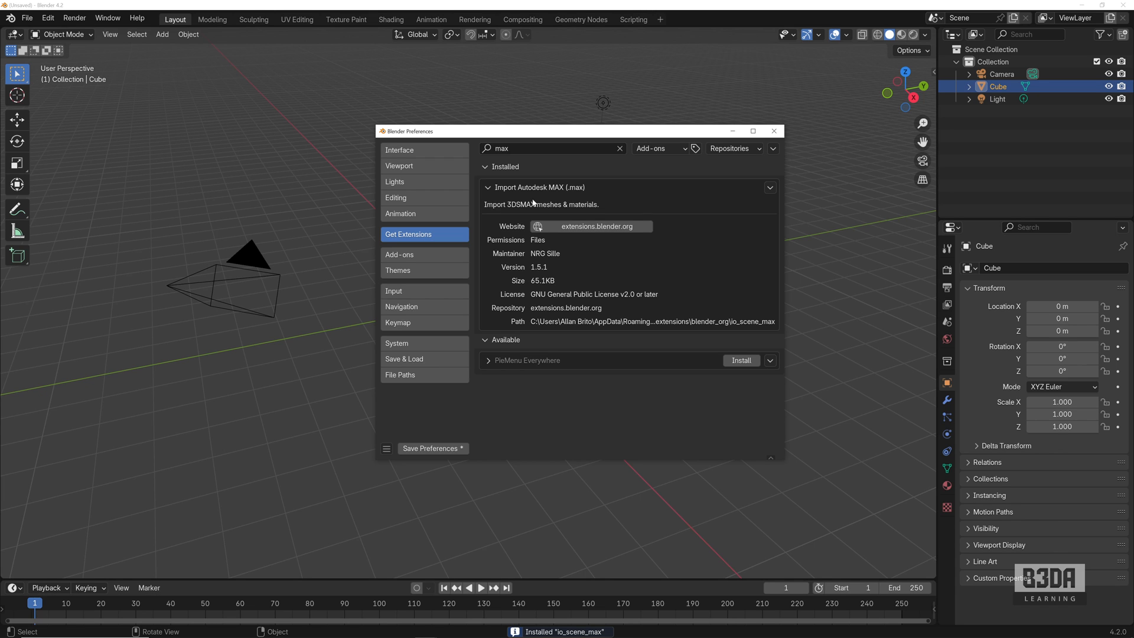
{"action": "mouse_move", "coordinate": [543, 203]}
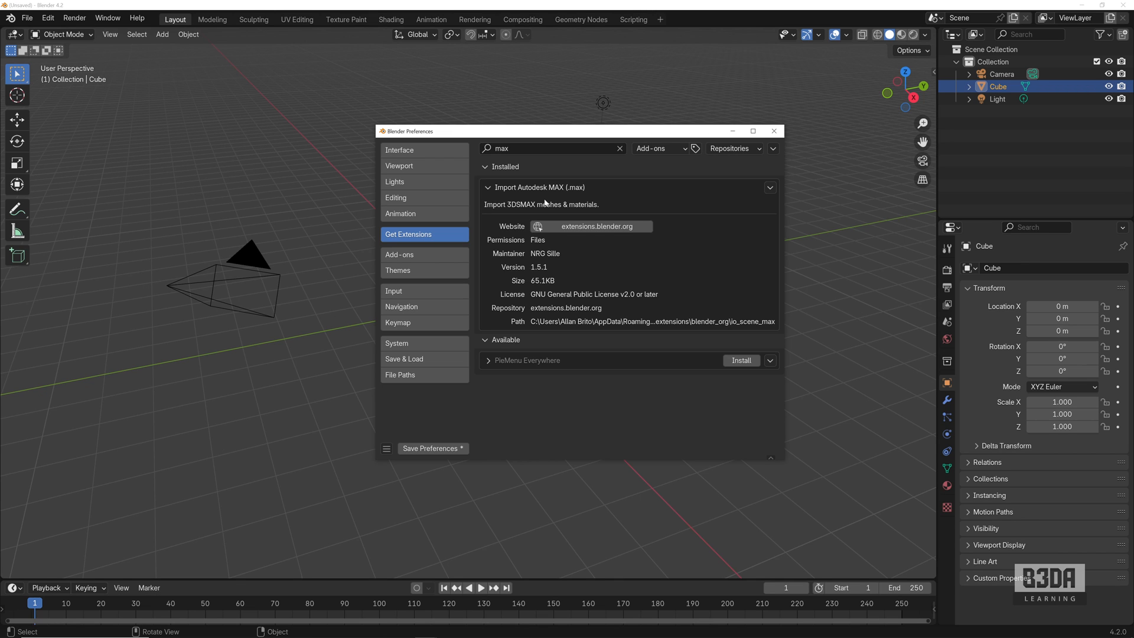
{"action": "left_click", "coordinate": [769, 188]}
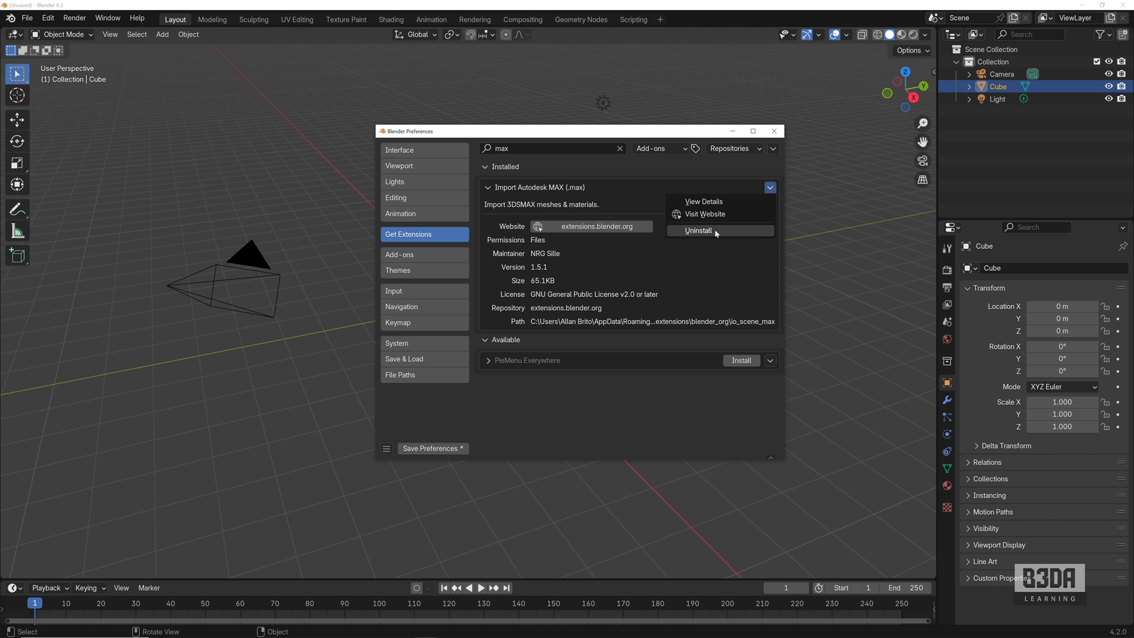
{"action": "mouse_move", "coordinate": [712, 233]}
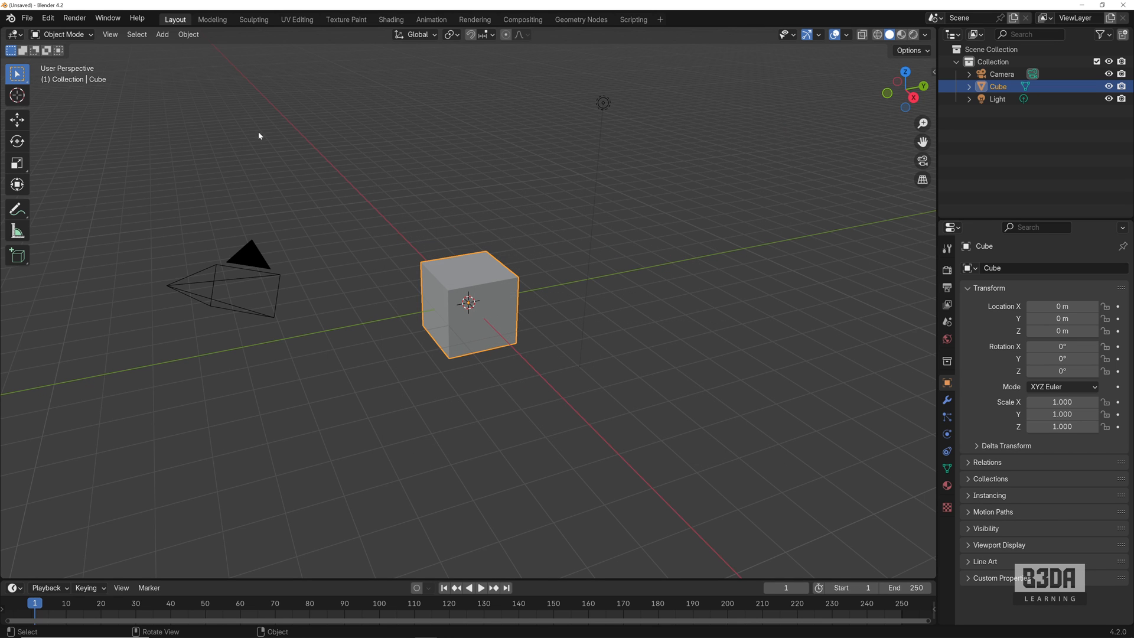
Delete the default cube, camera and light, then start a File > Import > Autodesk MAX import.
{"action": "left_click", "coordinate": [27, 17]}
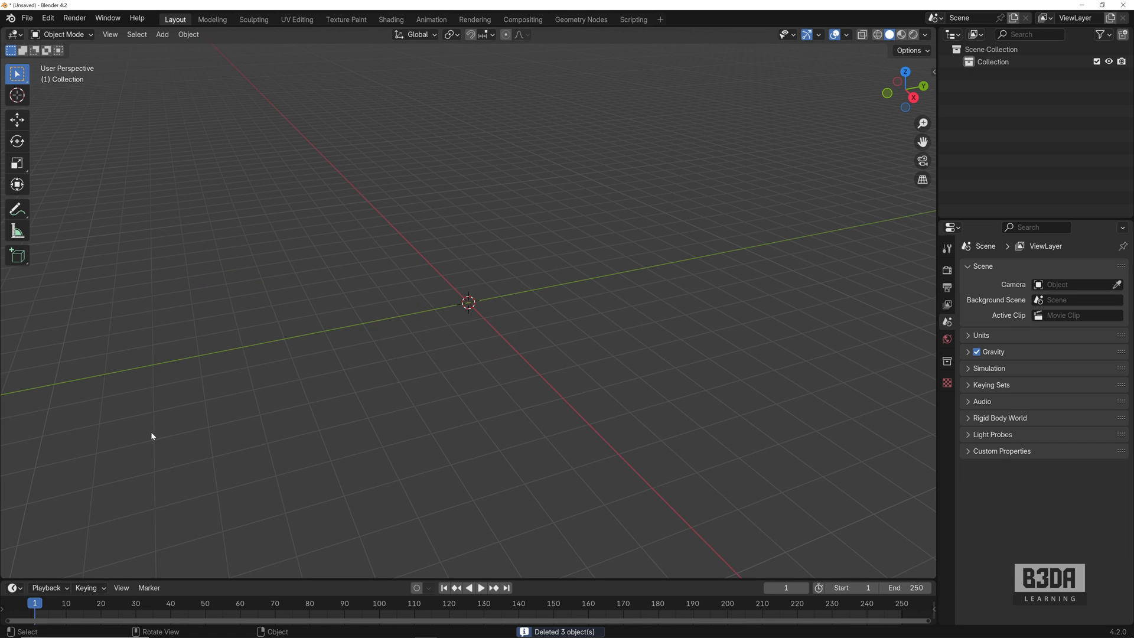
{"action": "left_click", "coordinate": [28, 18]}
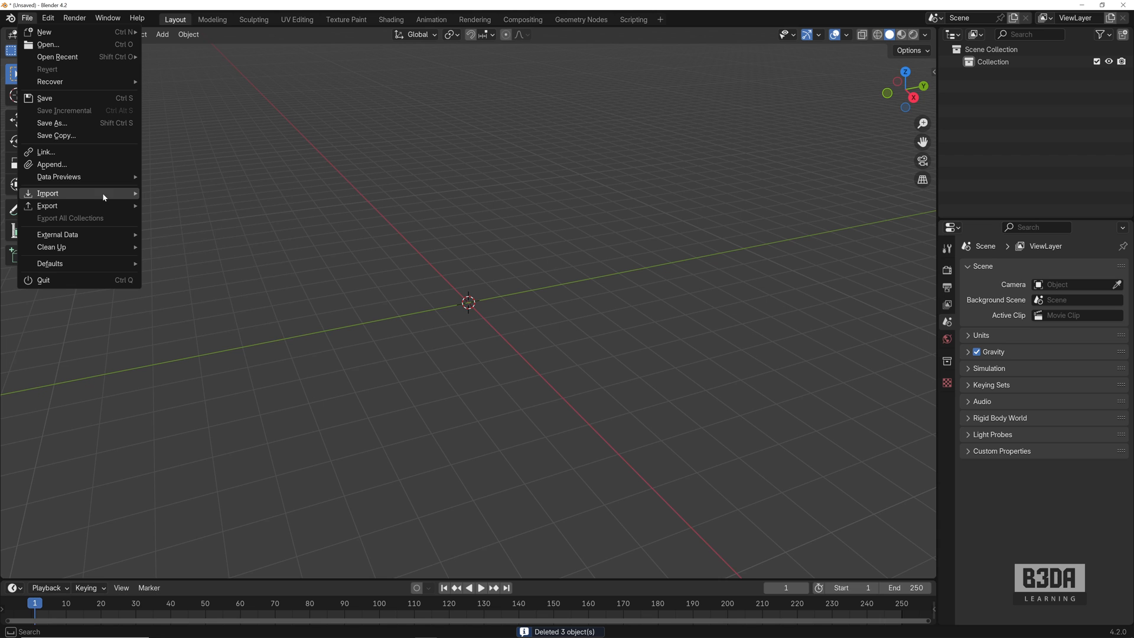
{"action": "mouse_move", "coordinate": [48, 193]}
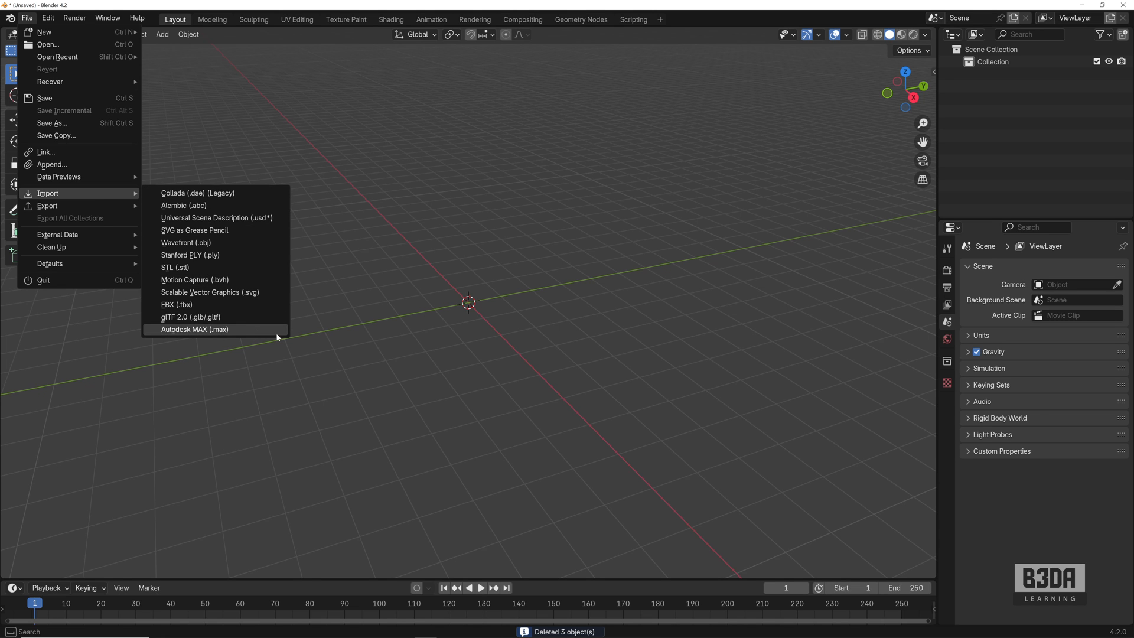
{"action": "mouse_move", "coordinate": [194, 329]}
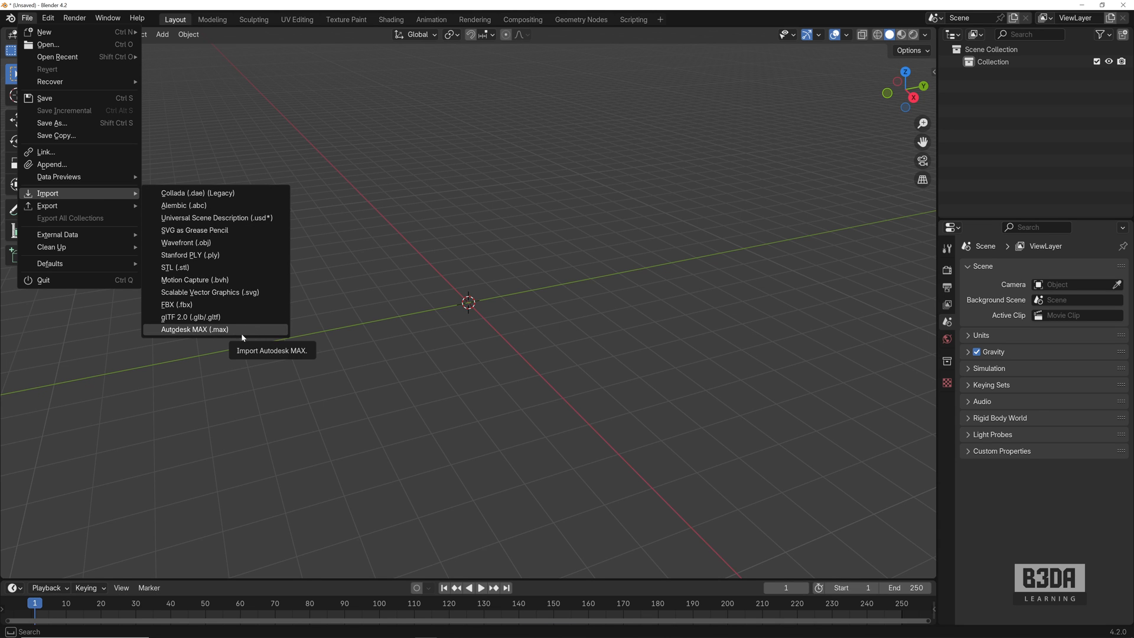
{"action": "left_click", "coordinate": [194, 329]}
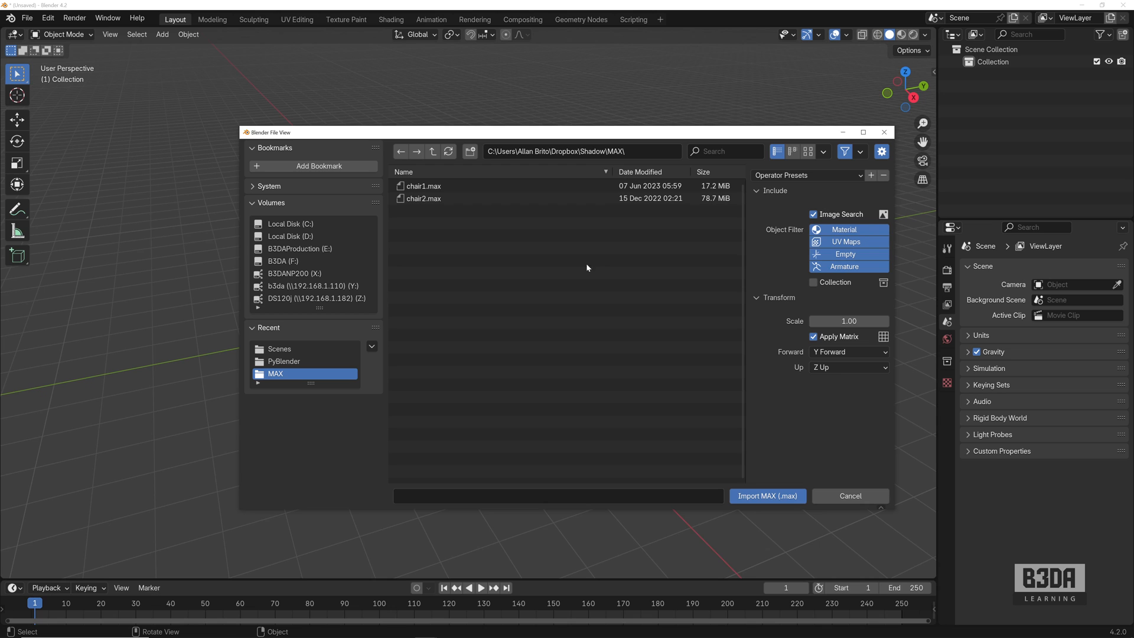
Import chair1.max from the file browser into the scene.
{"action": "left_click", "coordinate": [422, 186]}
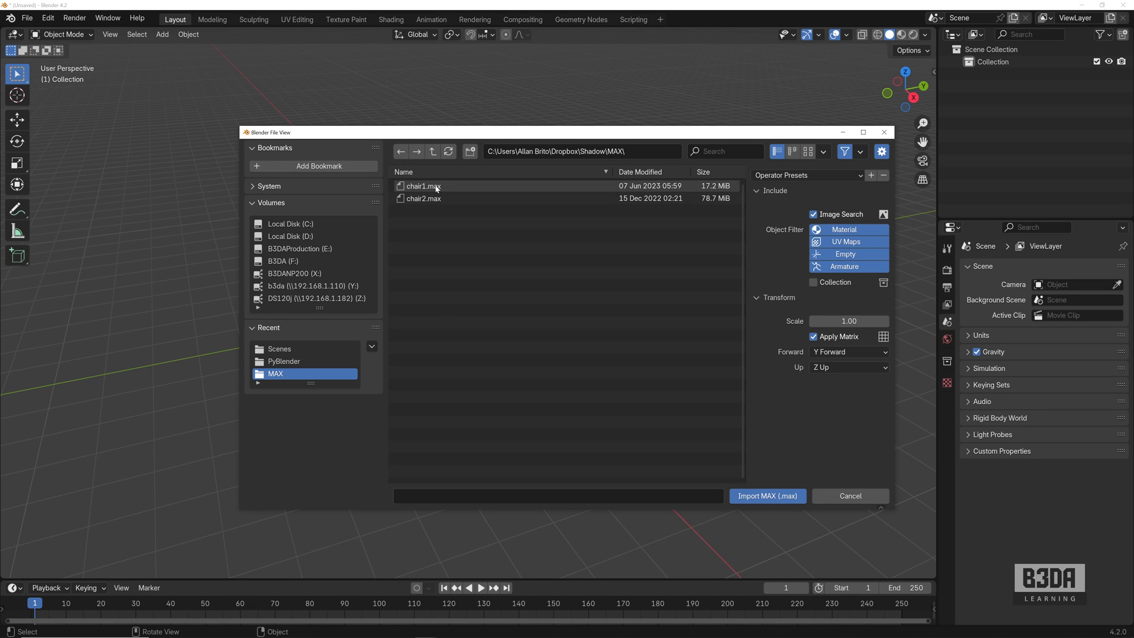
{"action": "left_click", "coordinate": [423, 186]}
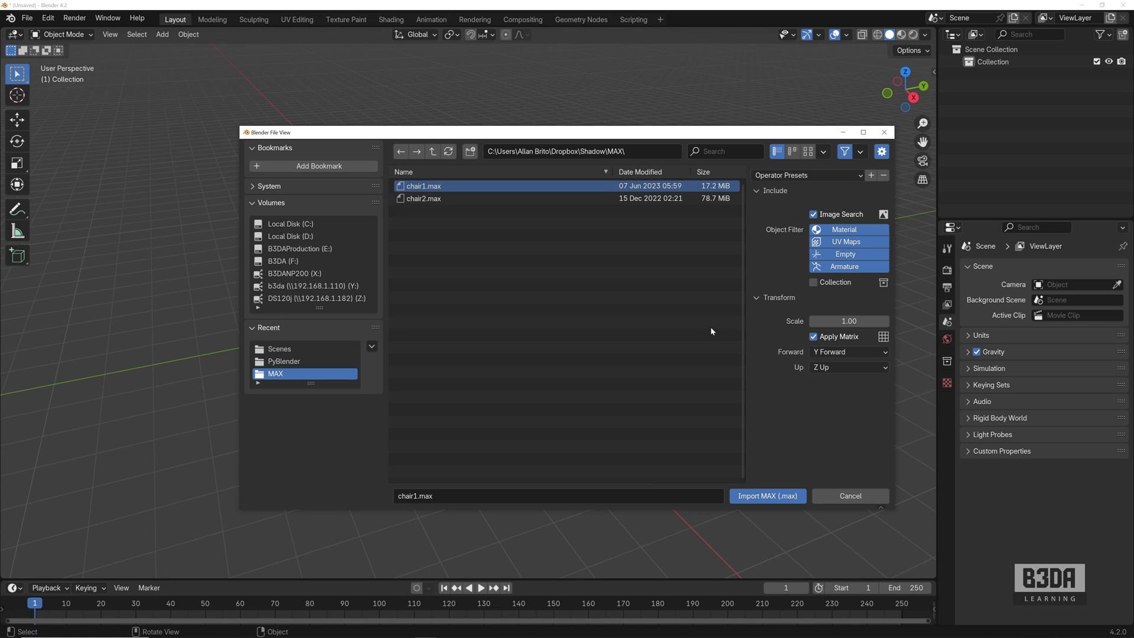
{"action": "mouse_move", "coordinate": [678, 392]}
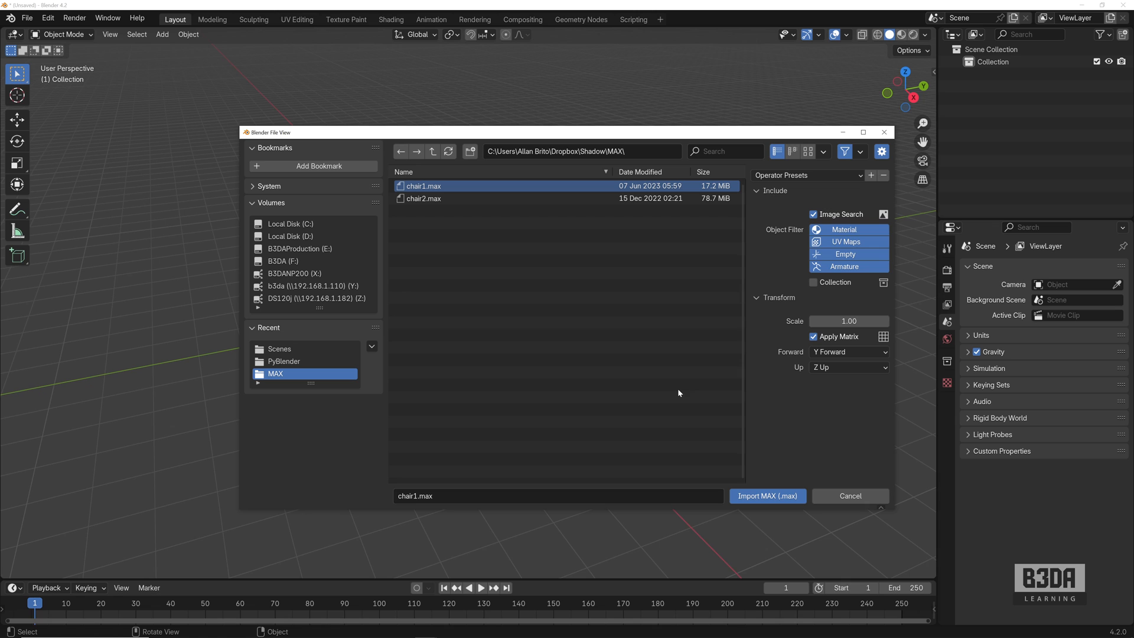
{"action": "mouse_move", "coordinate": [919, 310]}
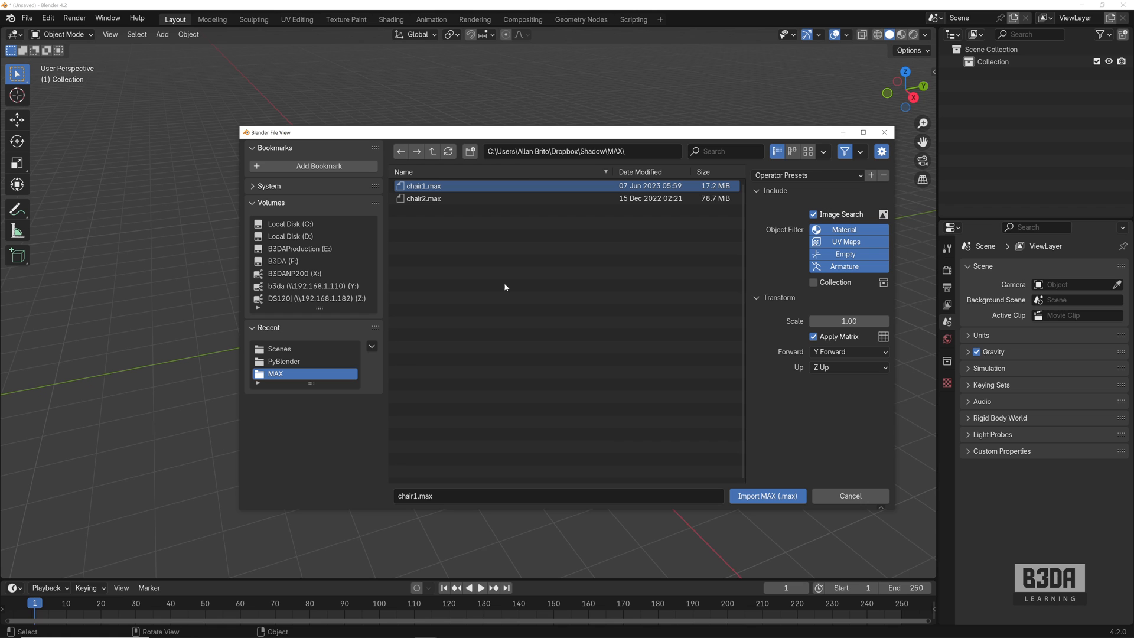
{"action": "mouse_move", "coordinate": [498, 281]}
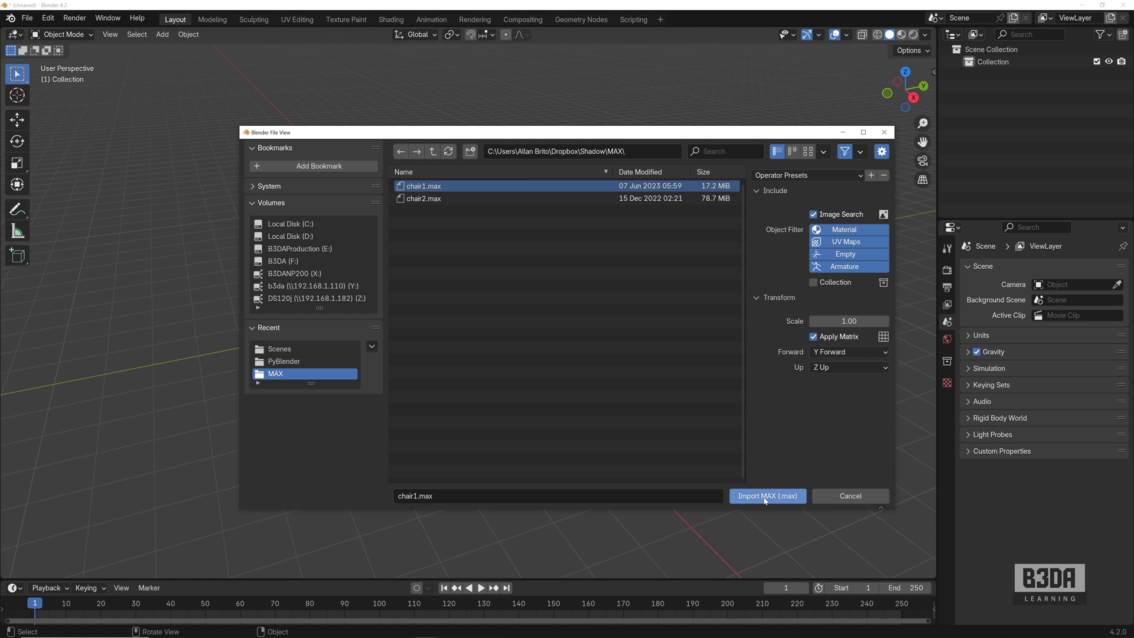
{"action": "left_click", "coordinate": [767, 495]}
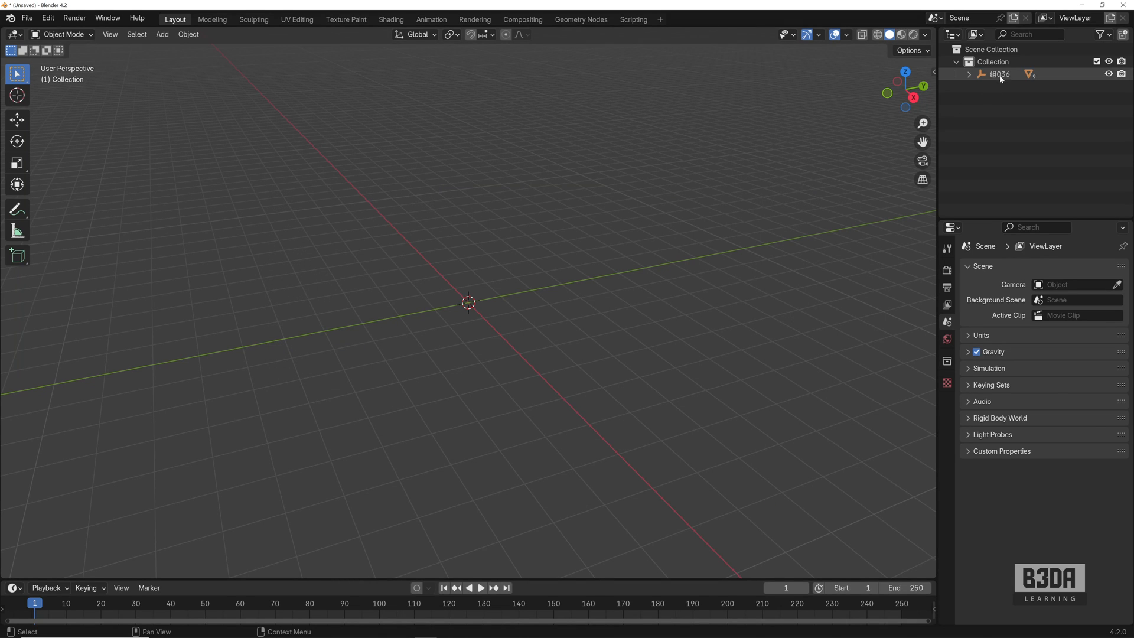
Select the imported chair in the Outliner and inspect its hierarchy of circles, lines and rectangles.
{"action": "left_click", "coordinate": [999, 73]}
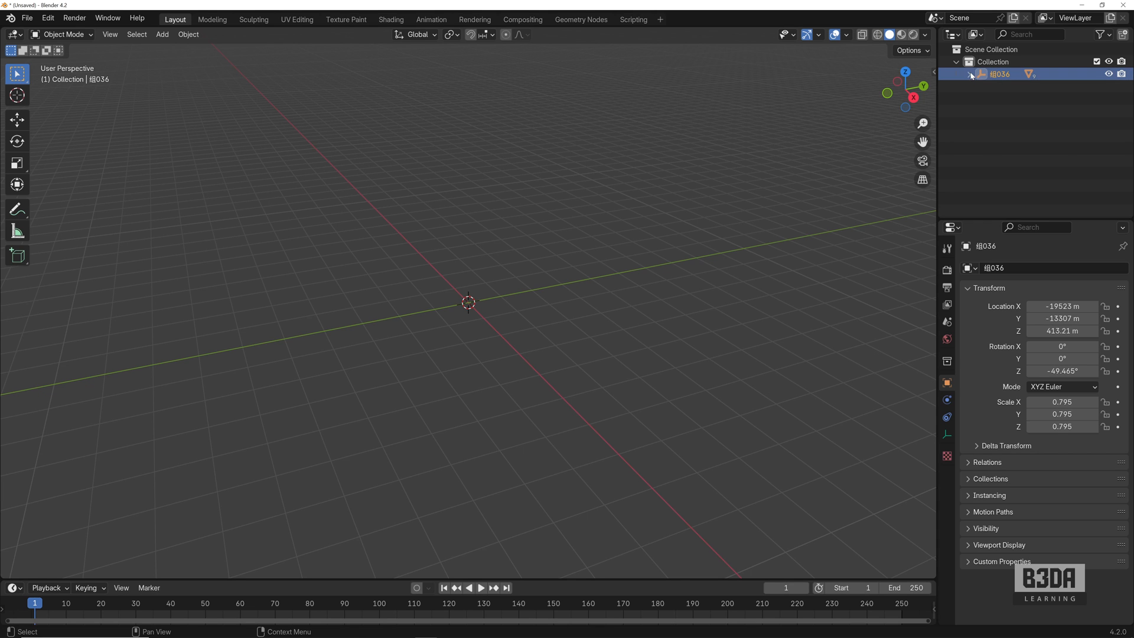
{"action": "left_click", "coordinate": [968, 74]}
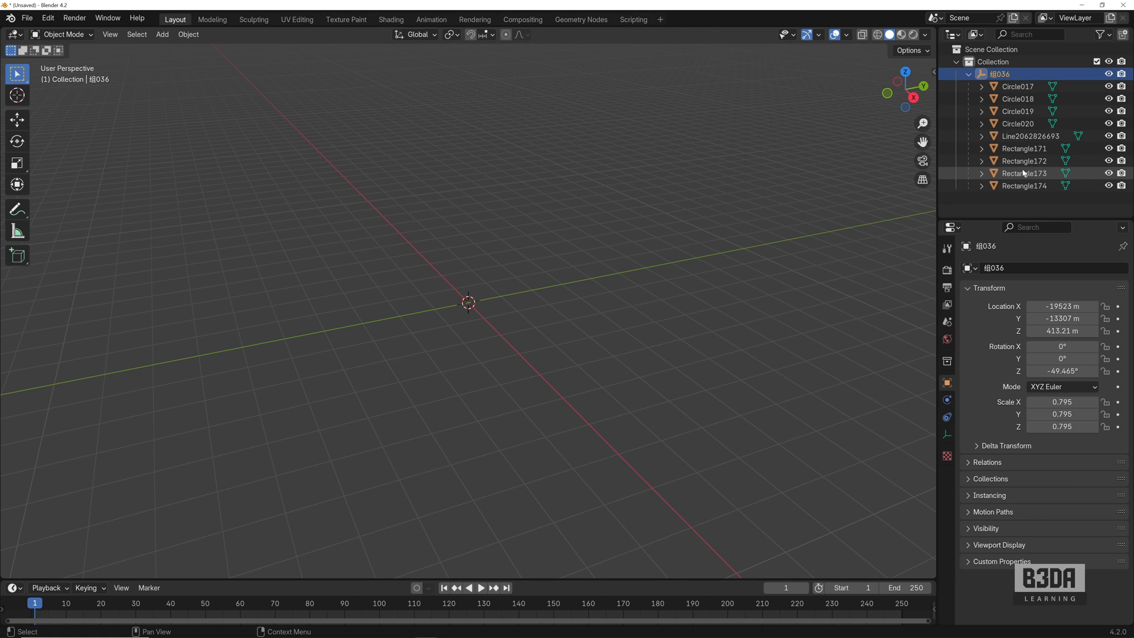
{"action": "left_click", "coordinate": [968, 73]}
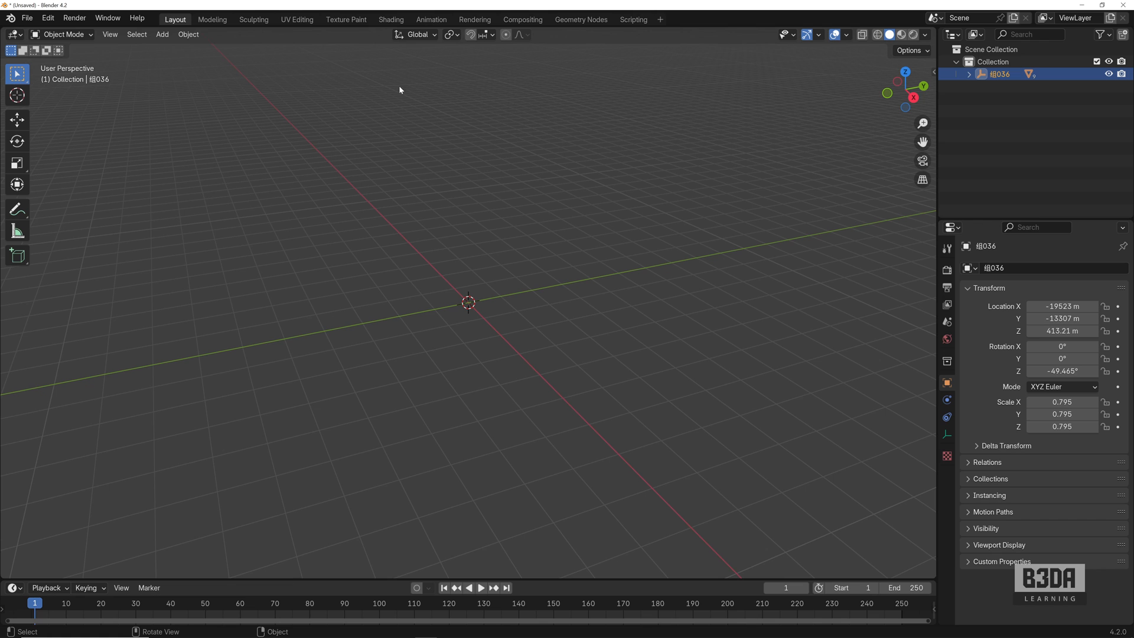
{"action": "mouse_move", "coordinate": [539, 356]}
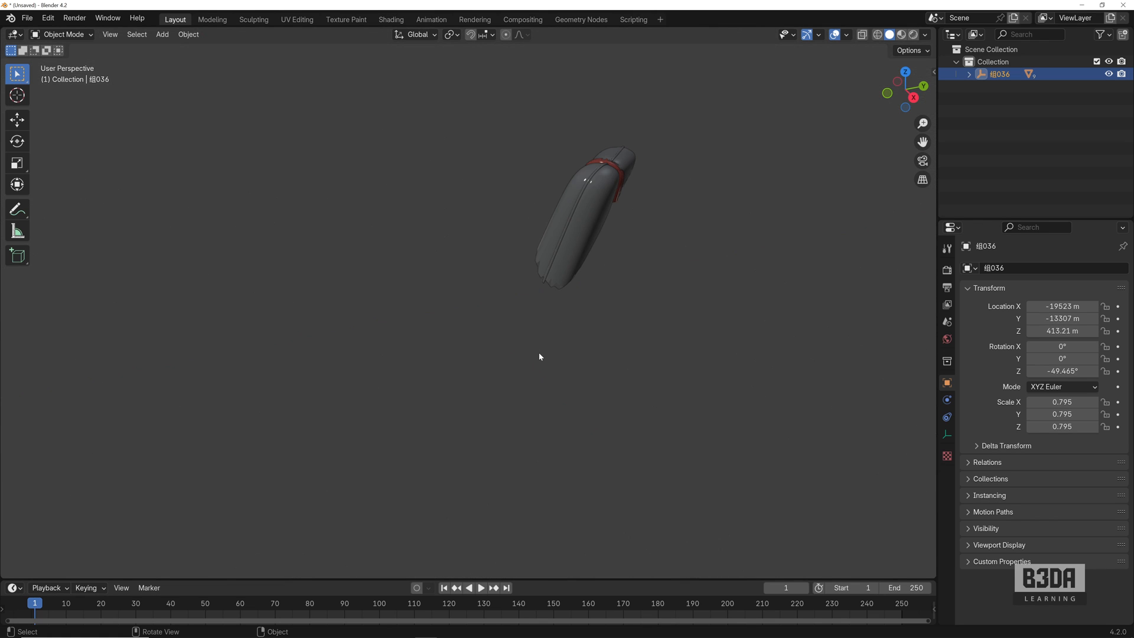
{"action": "mouse_move", "coordinate": [312, 352]}
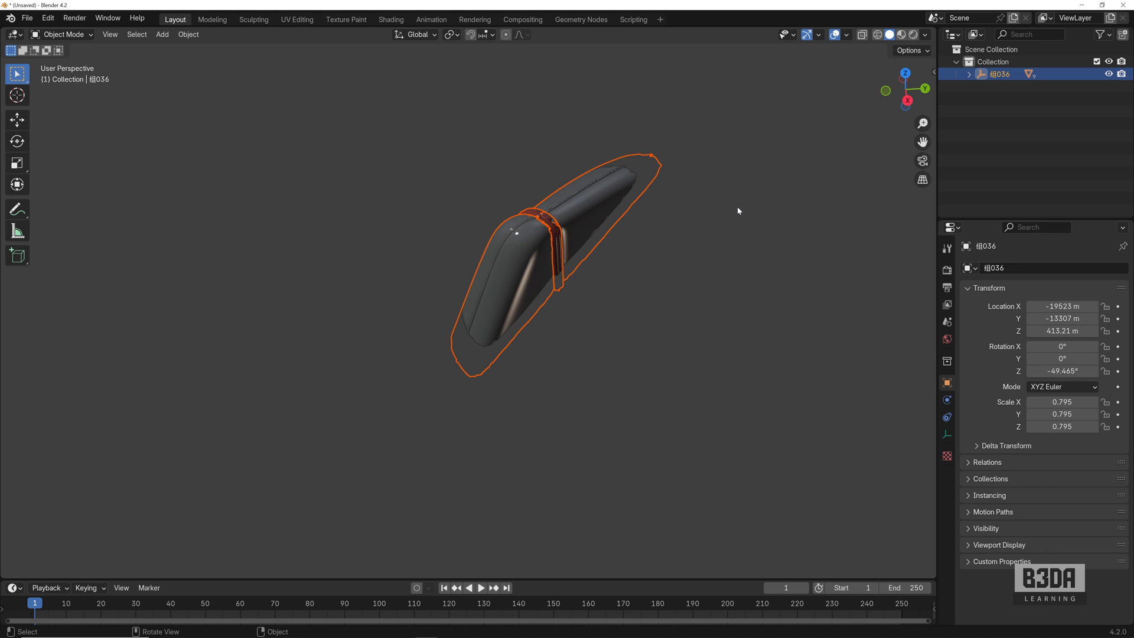
Scale the imported chair to 0.001 so its seat, backrest and legs become visible, then delete it.
{"action": "key", "text": "s"}
{"action": "type", "text": "0.001"}
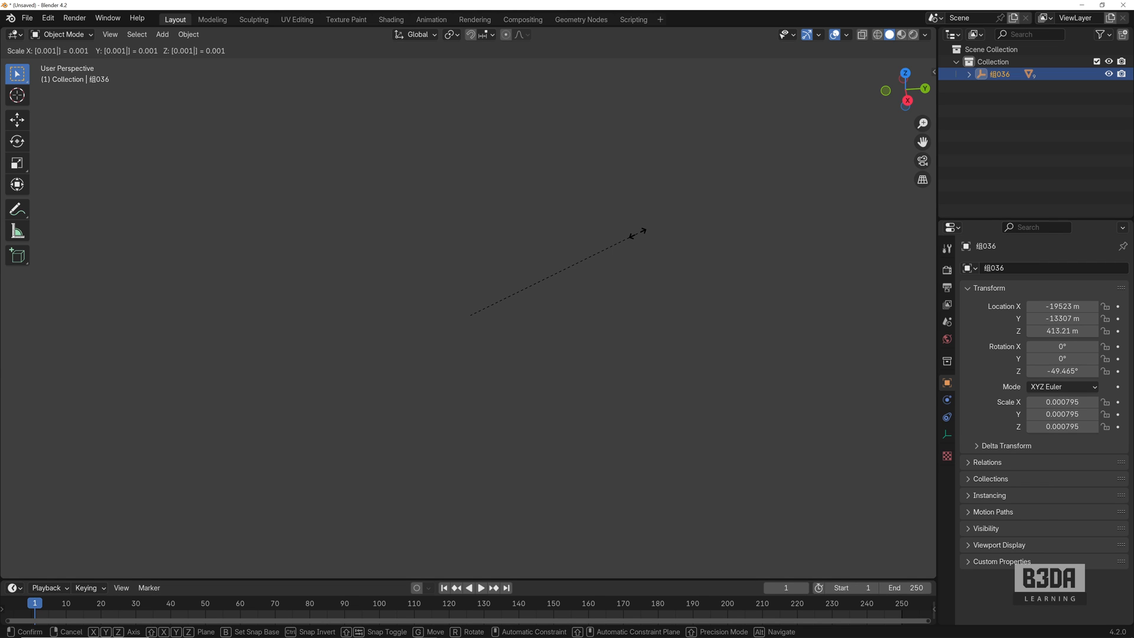
{"action": "left_click", "coordinate": [638, 236]}
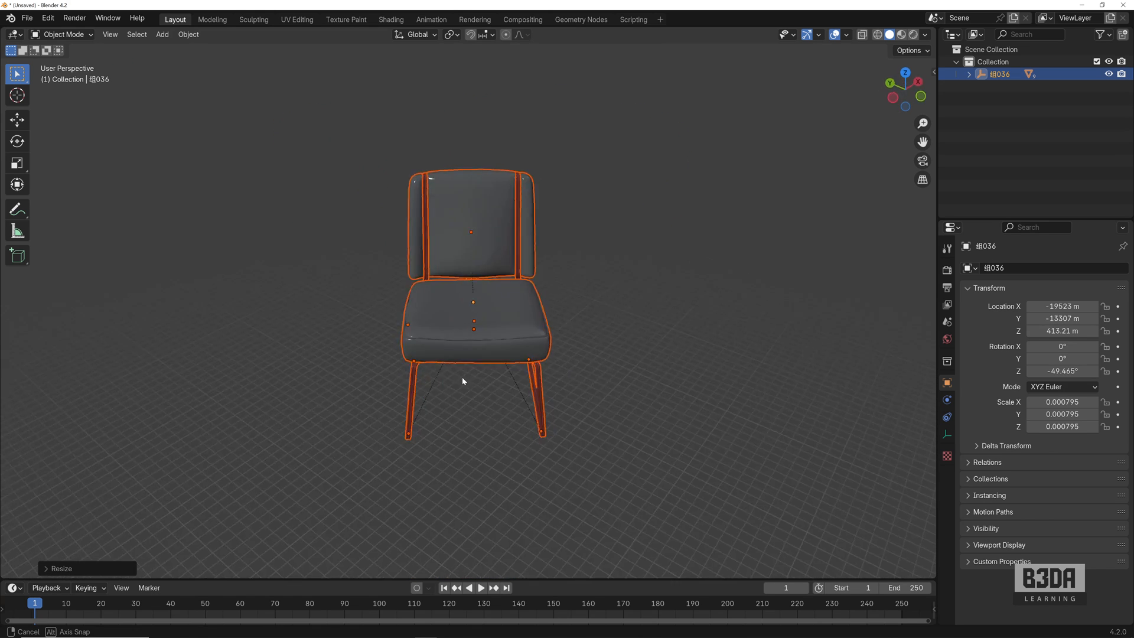
{"action": "left_click_drag", "start_coordinate": [462, 381], "coordinate": [530, 364]}
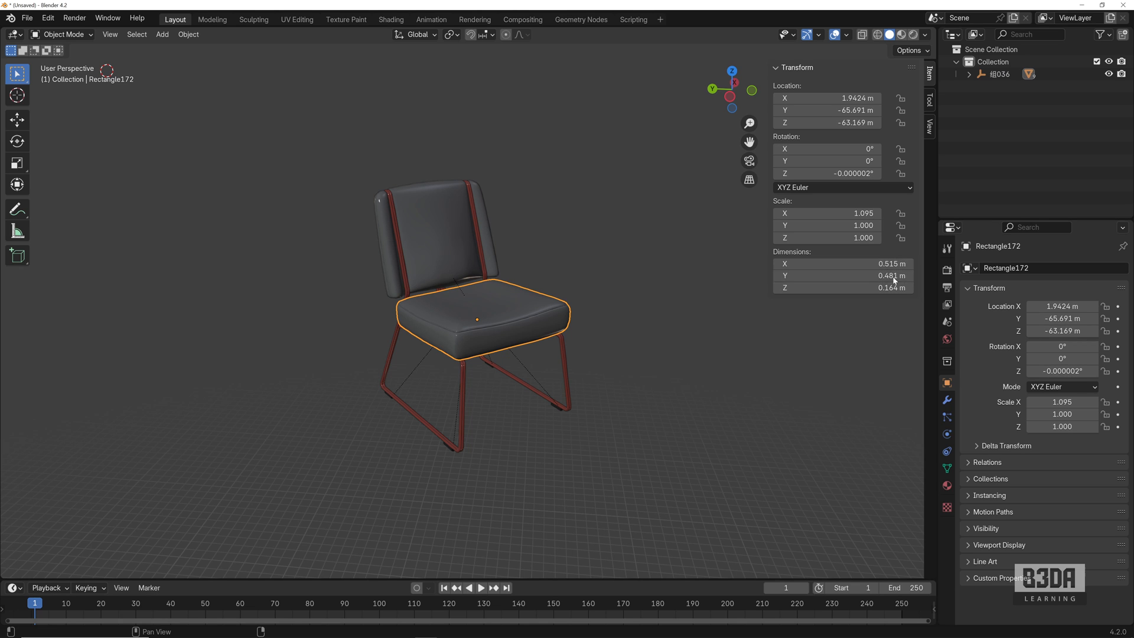
{"action": "mouse_move", "coordinate": [778, 321]}
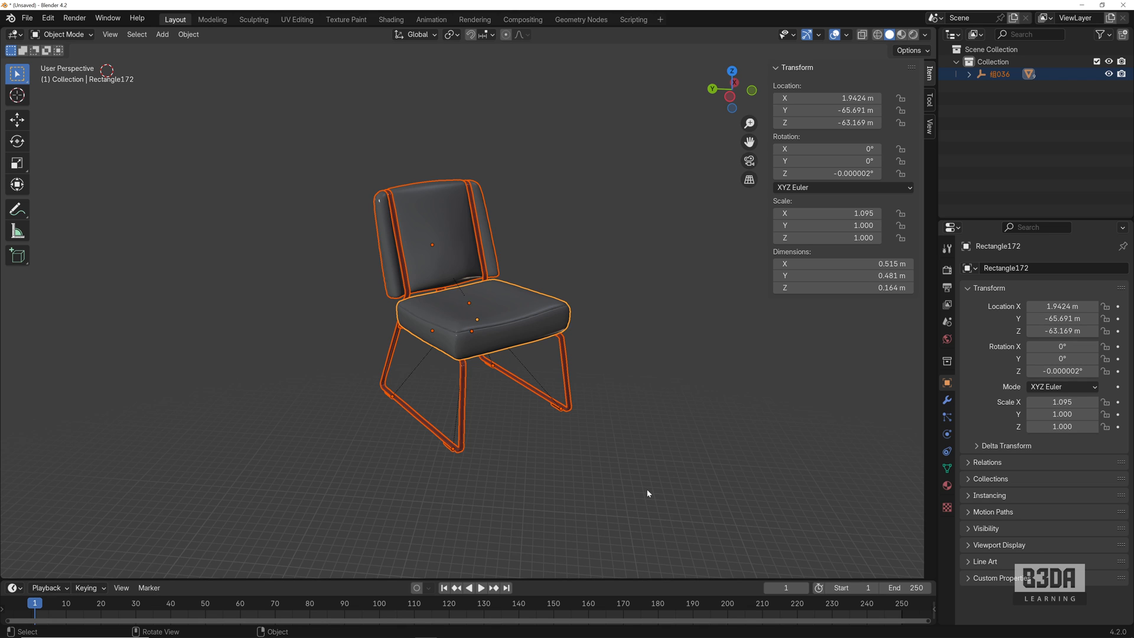
{"action": "mouse_move", "coordinate": [666, 471]}
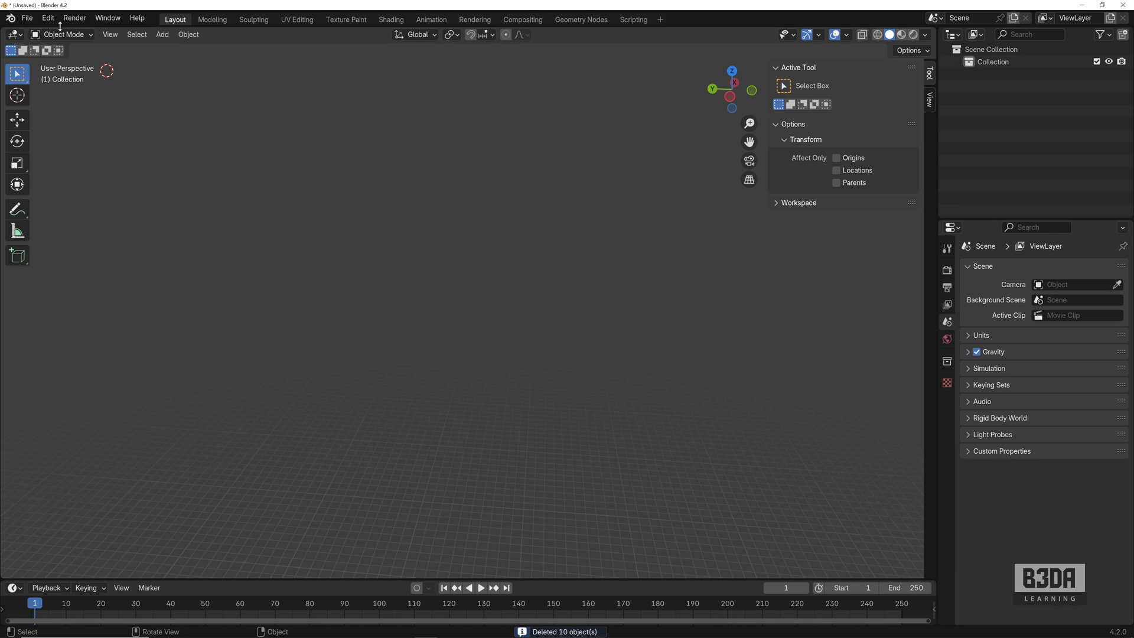
Import chair2.max with the importer's Scale set to 0.001.
{"action": "left_click", "coordinate": [27, 17]}
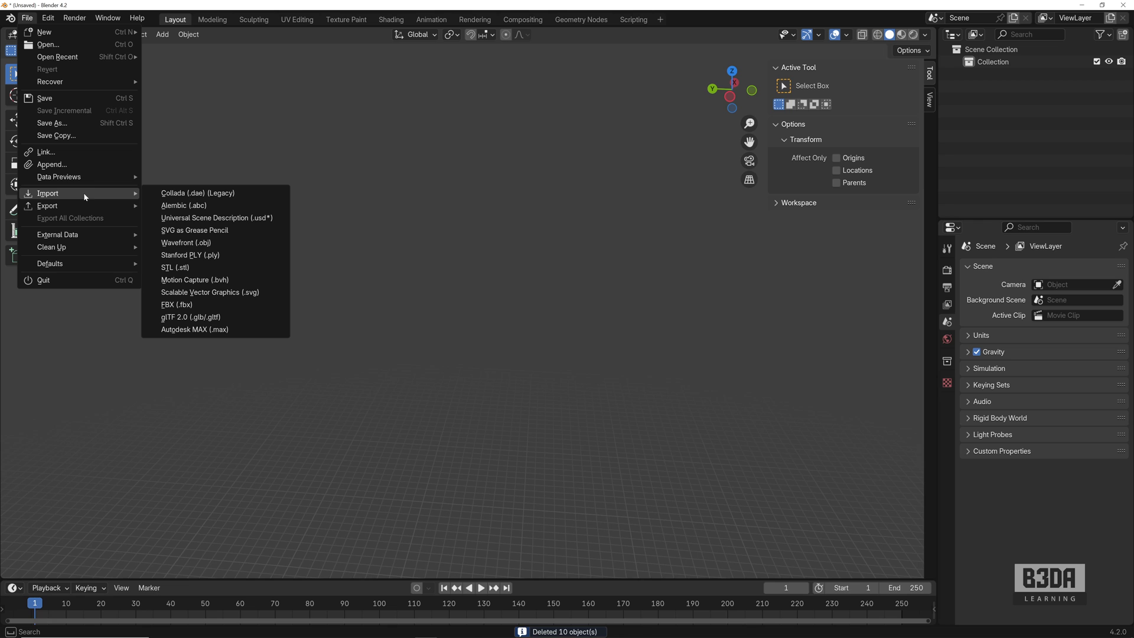
{"action": "mouse_move", "coordinate": [185, 242]}
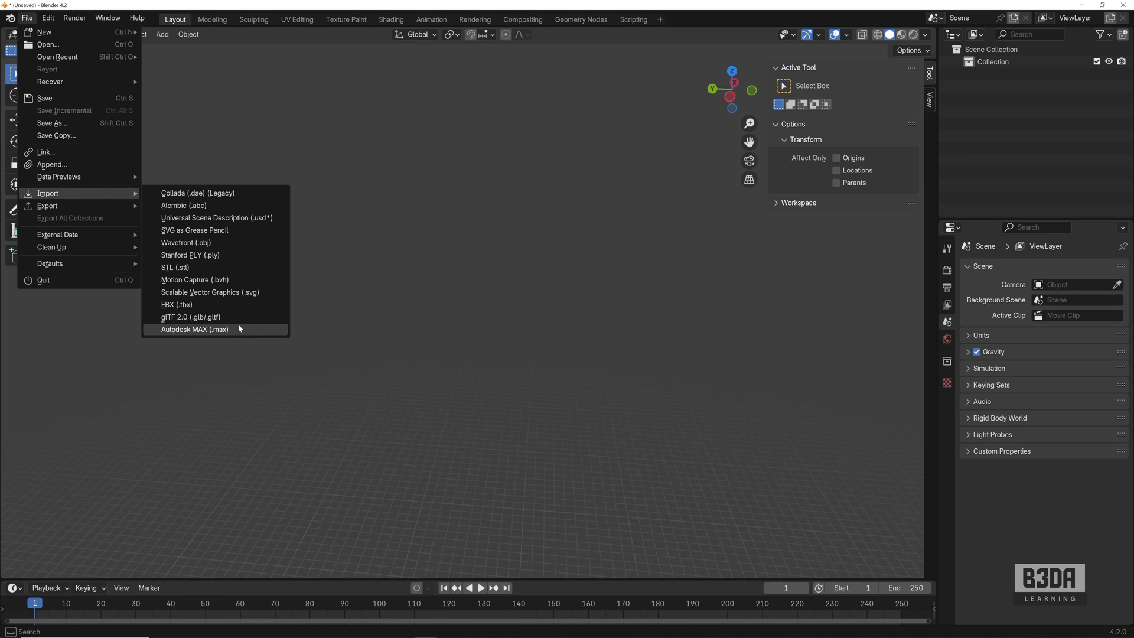
{"action": "mouse_move", "coordinate": [194, 330]}
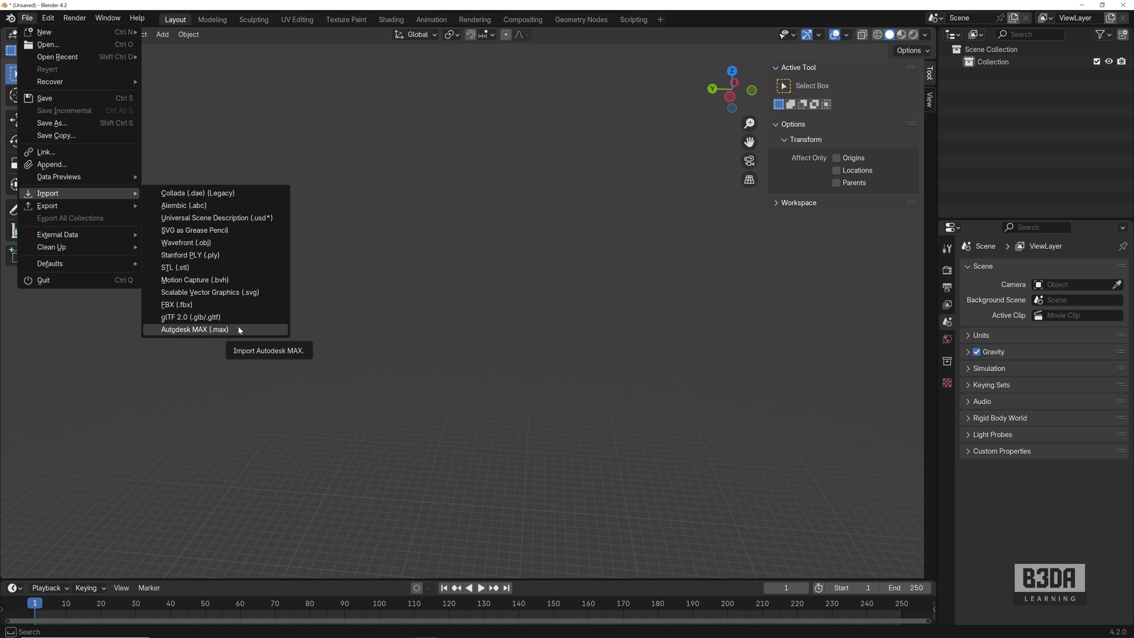
{"action": "left_click", "coordinate": [194, 329]}
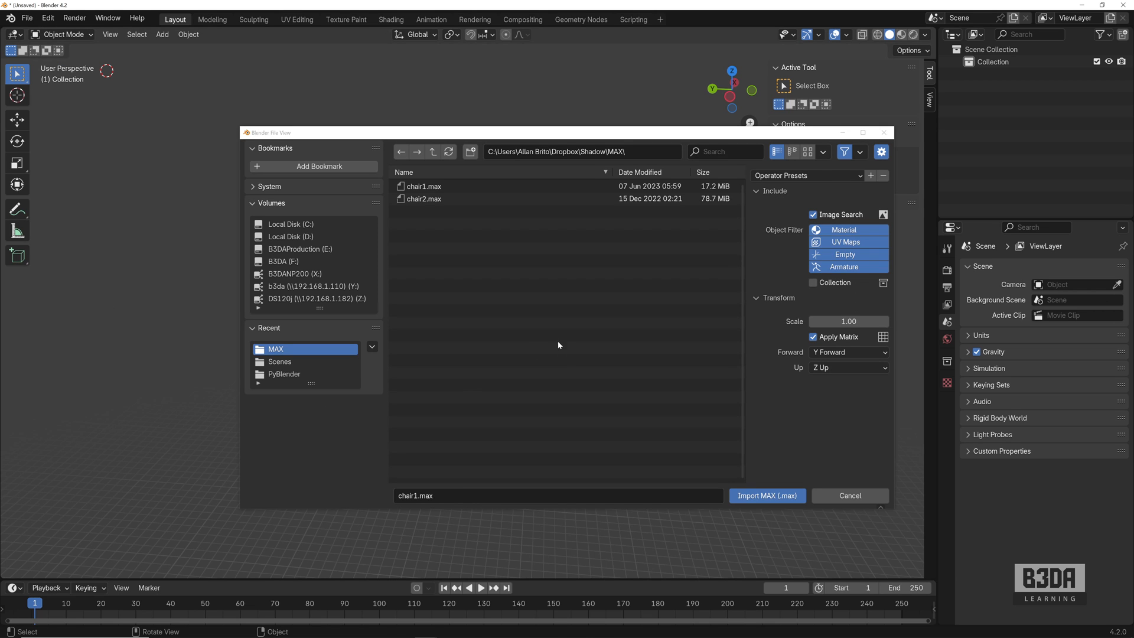
{"action": "left_click", "coordinate": [424, 198]}
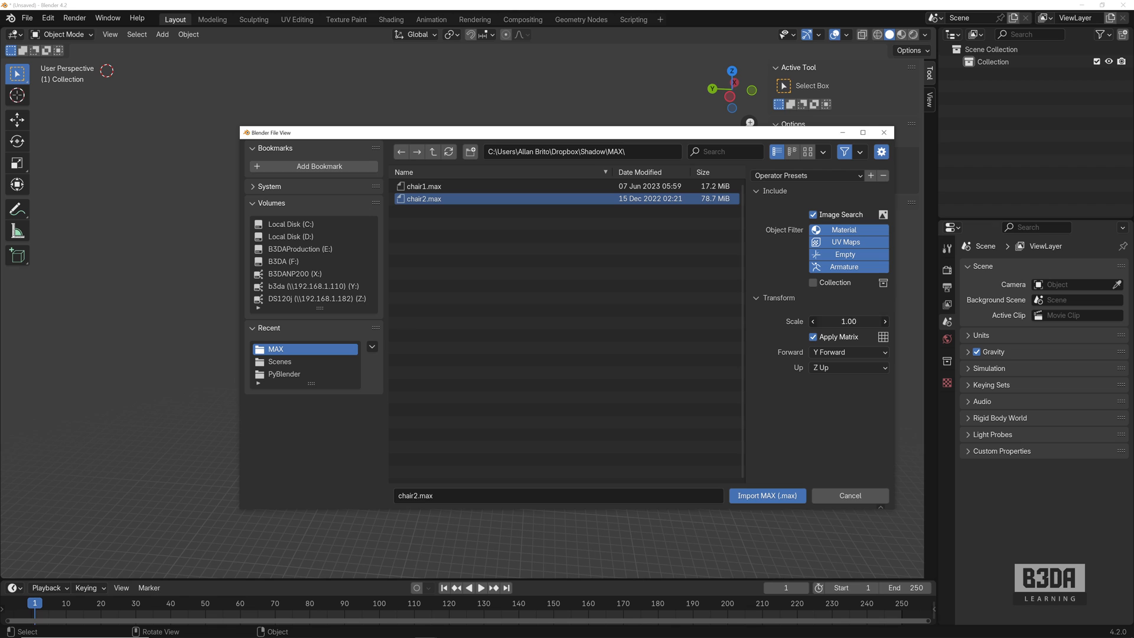
{"action": "type", "text": "0.001"}
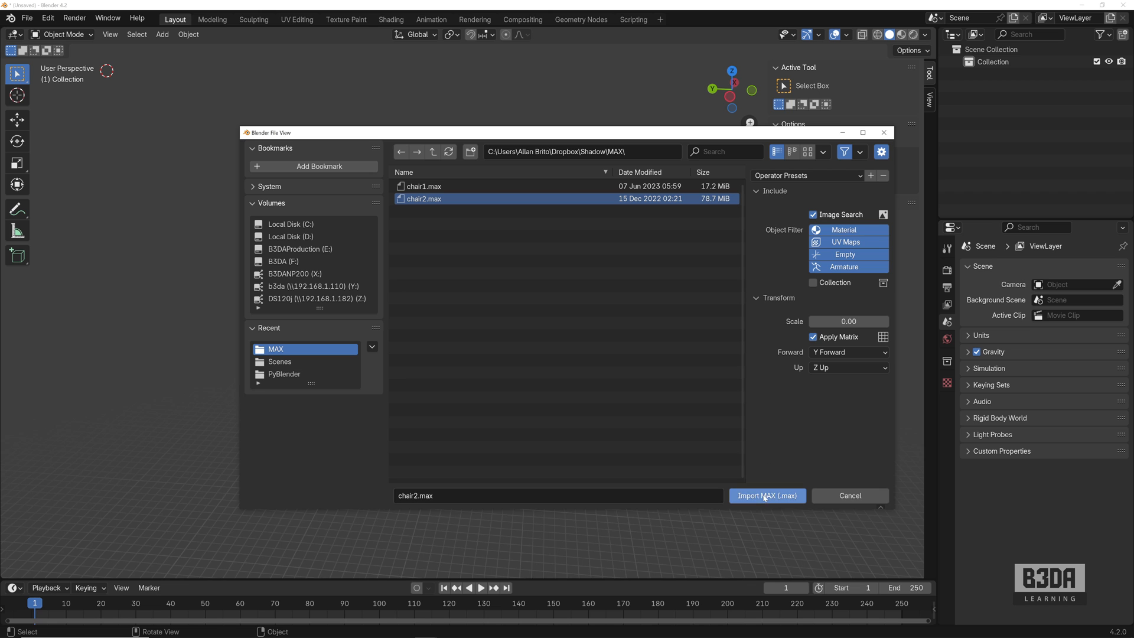
{"action": "left_click", "coordinate": [766, 495]}
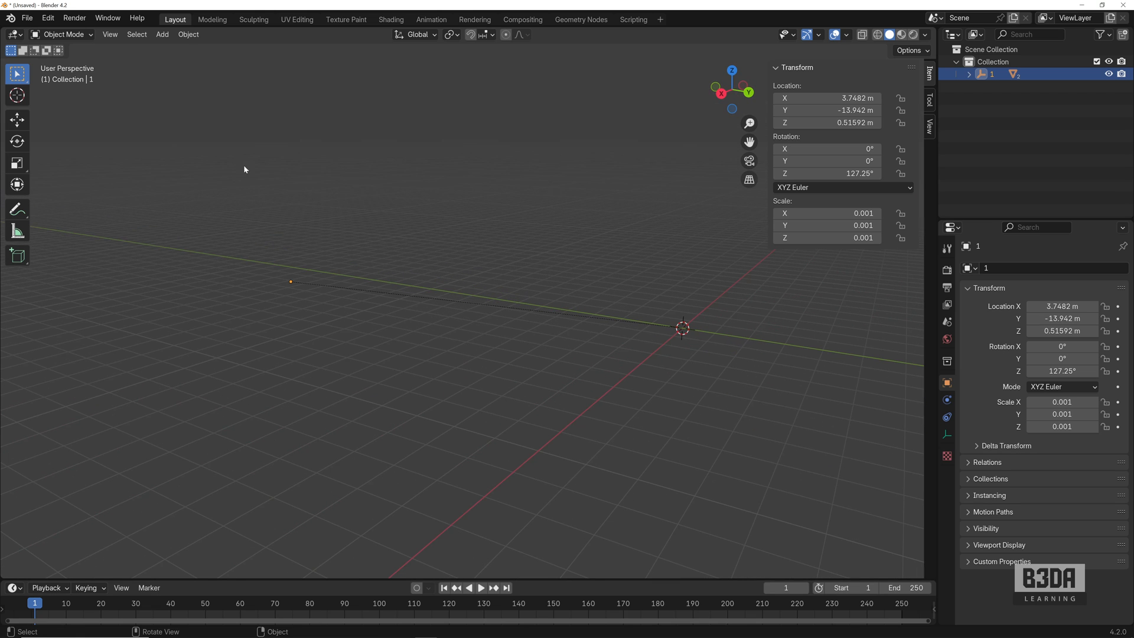
Delete the imported chair2 objects and reopen the Autodesk MAX import browser.
{"action": "left_click", "coordinate": [27, 17]}
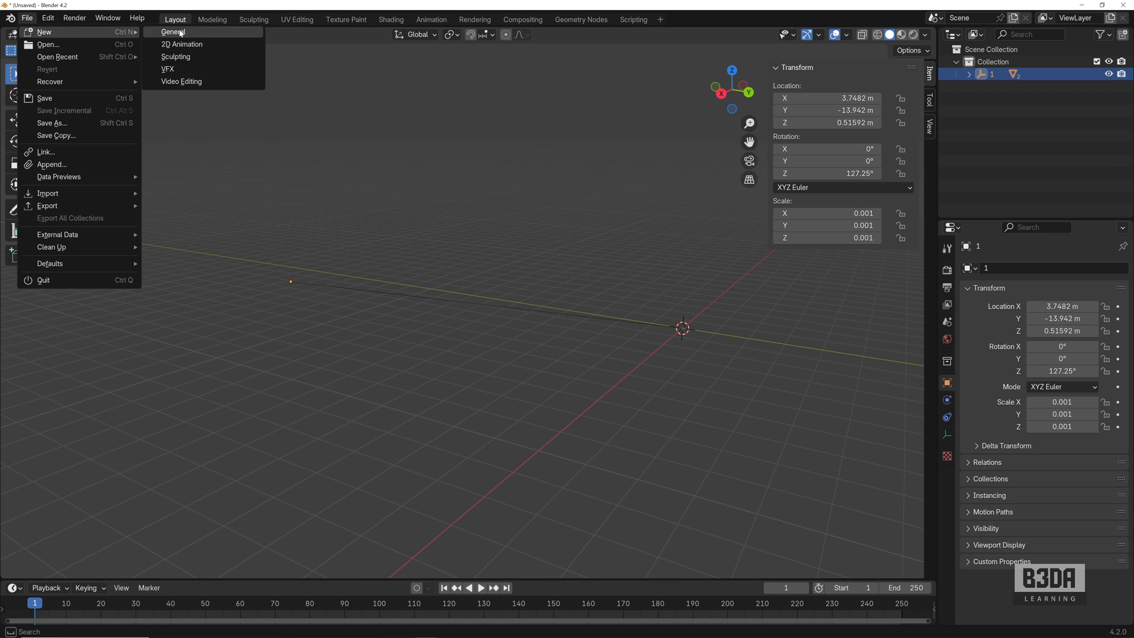
{"action": "left_click", "coordinate": [172, 32]}
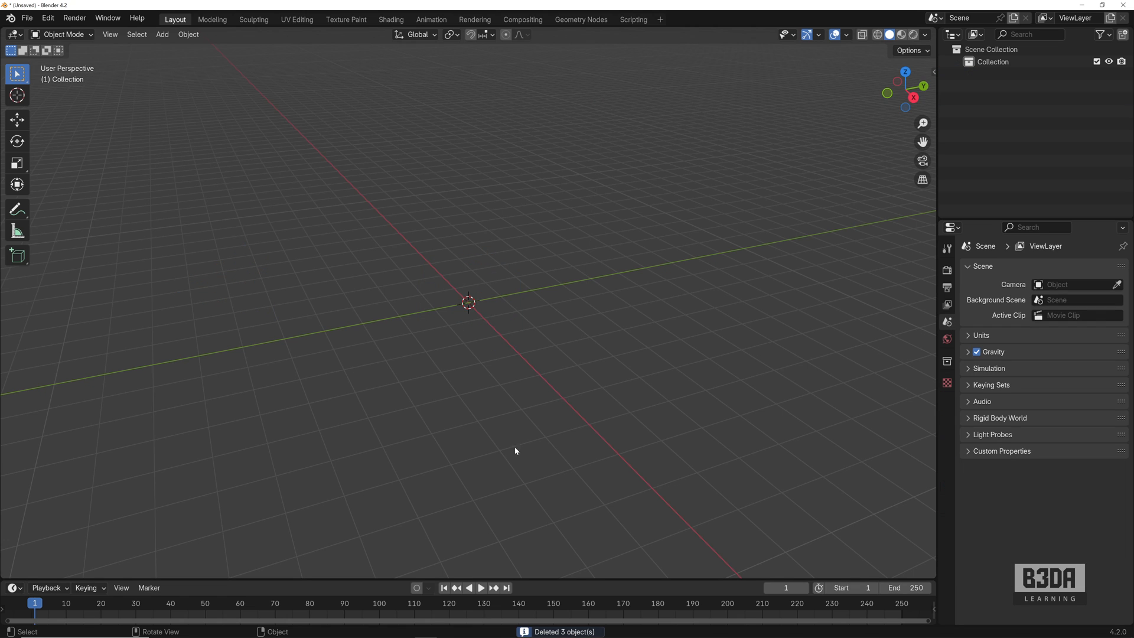
{"action": "left_click", "coordinate": [27, 17]}
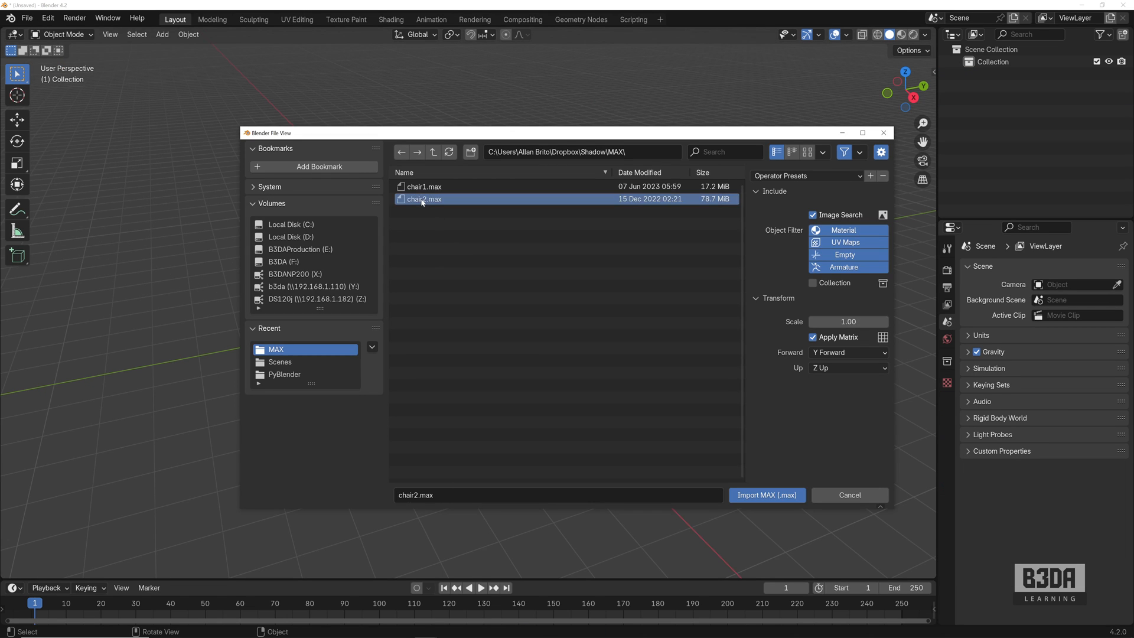
Import chair2.max again and scale the armchair to 0.001, orbiting to view it from all sides.
{"action": "left_click", "coordinate": [765, 495]}
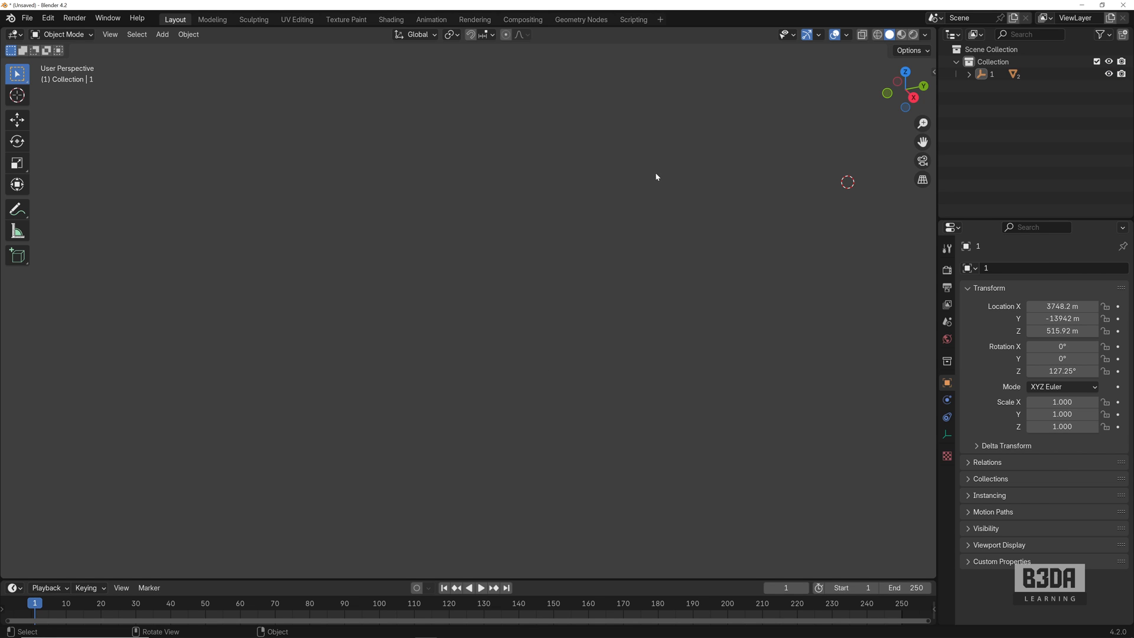
{"action": "left_click", "coordinate": [992, 74]}
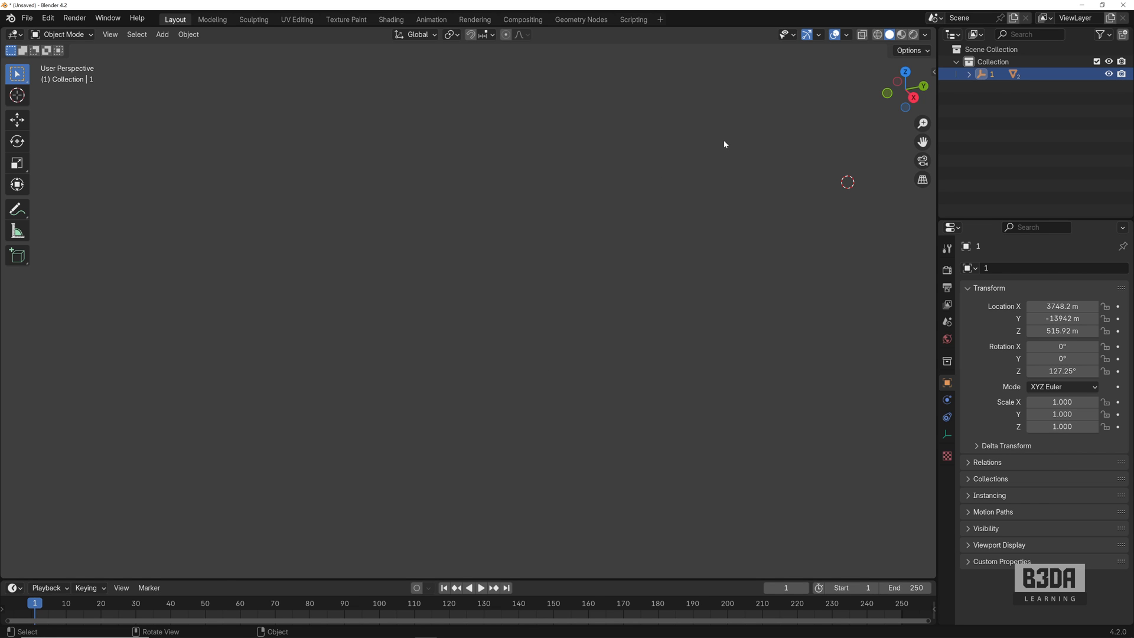
{"action": "key", "text": "s"}
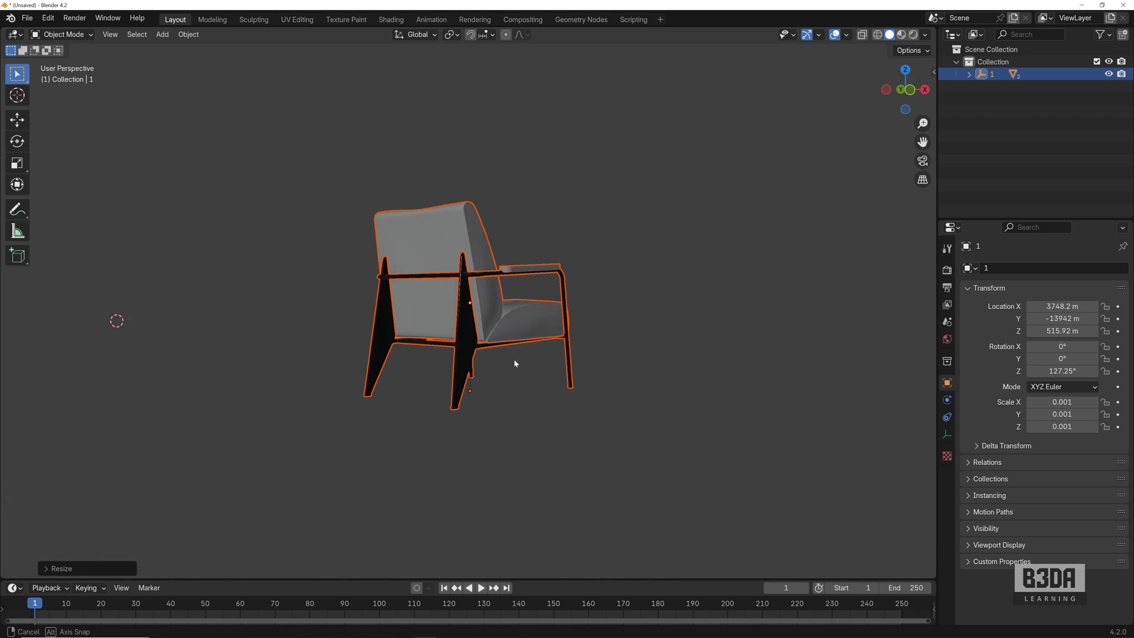
{"action": "left_click_drag", "start_coordinate": [514, 362], "coordinate": [312, 417]}
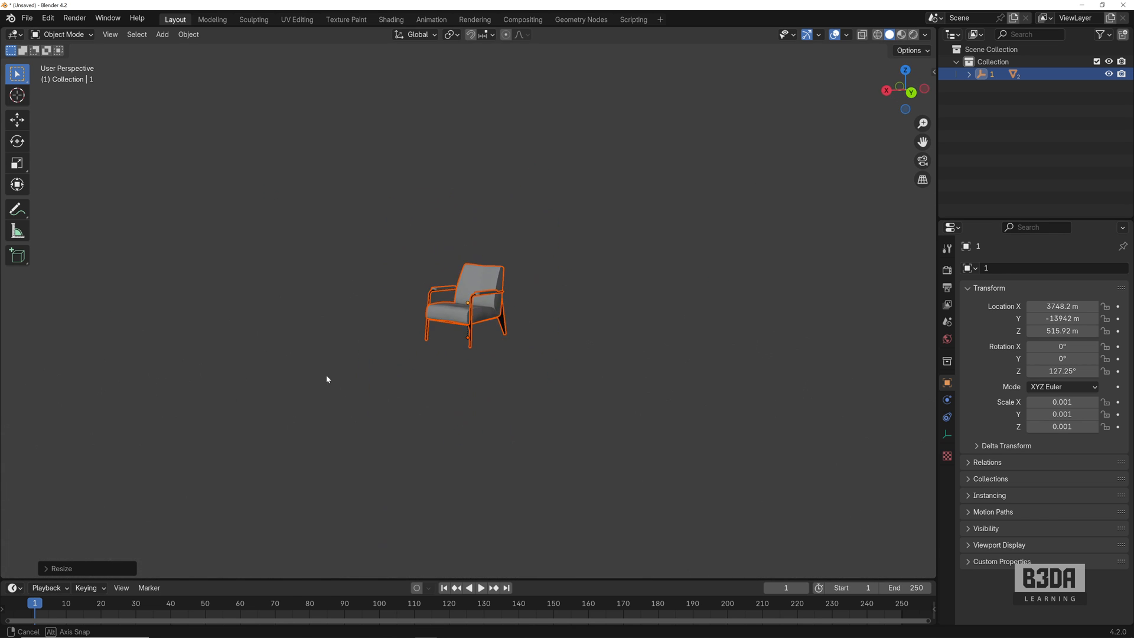
{"action": "left_click_drag", "start_coordinate": [326, 379], "coordinate": [253, 388]}
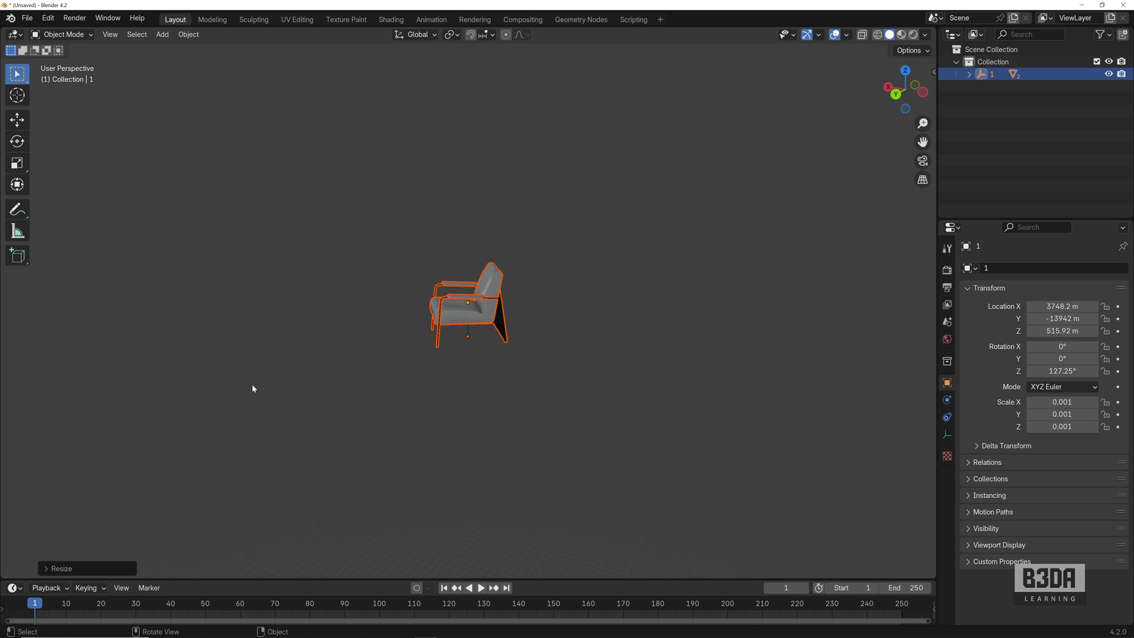
{"action": "mouse_move", "coordinate": [308, 383]}
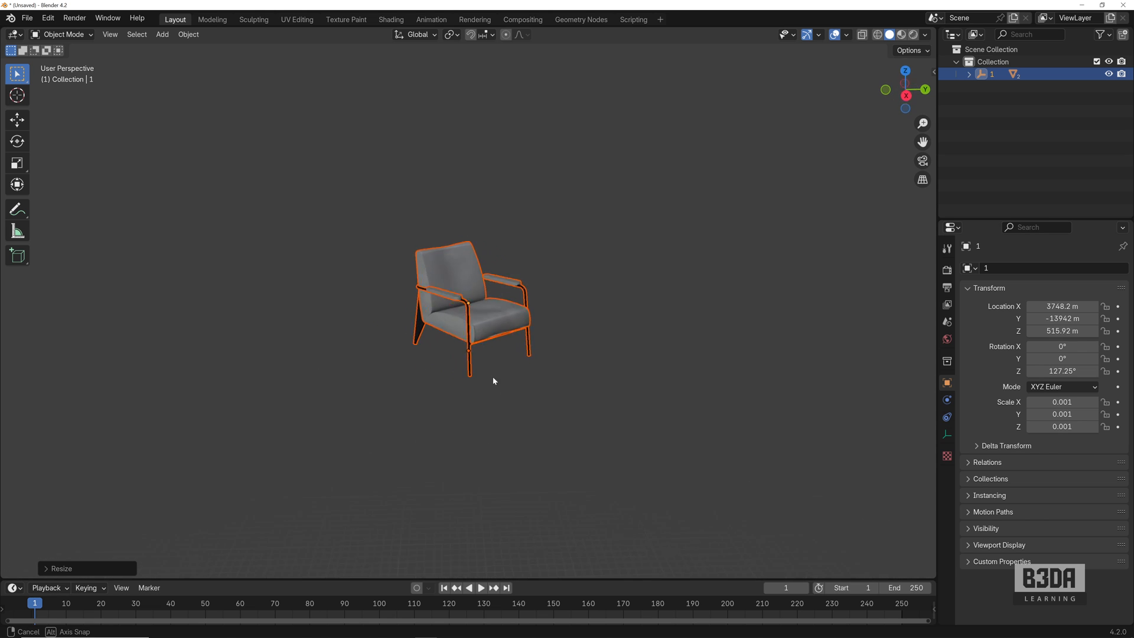
{"action": "left_click_drag", "start_coordinate": [494, 382], "coordinate": [514, 416]}
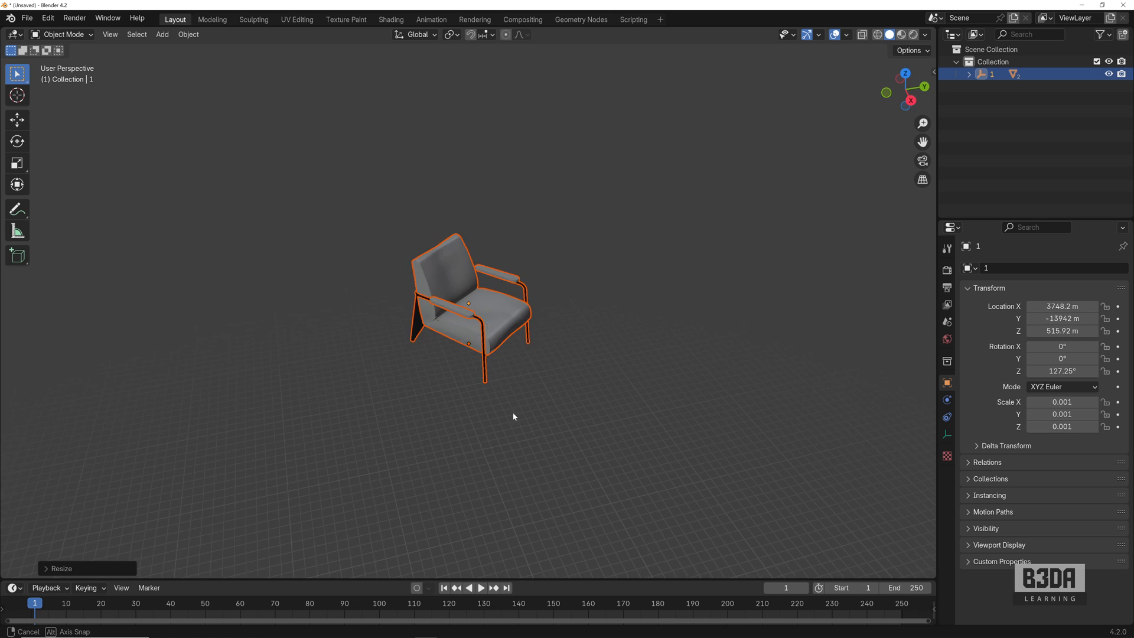